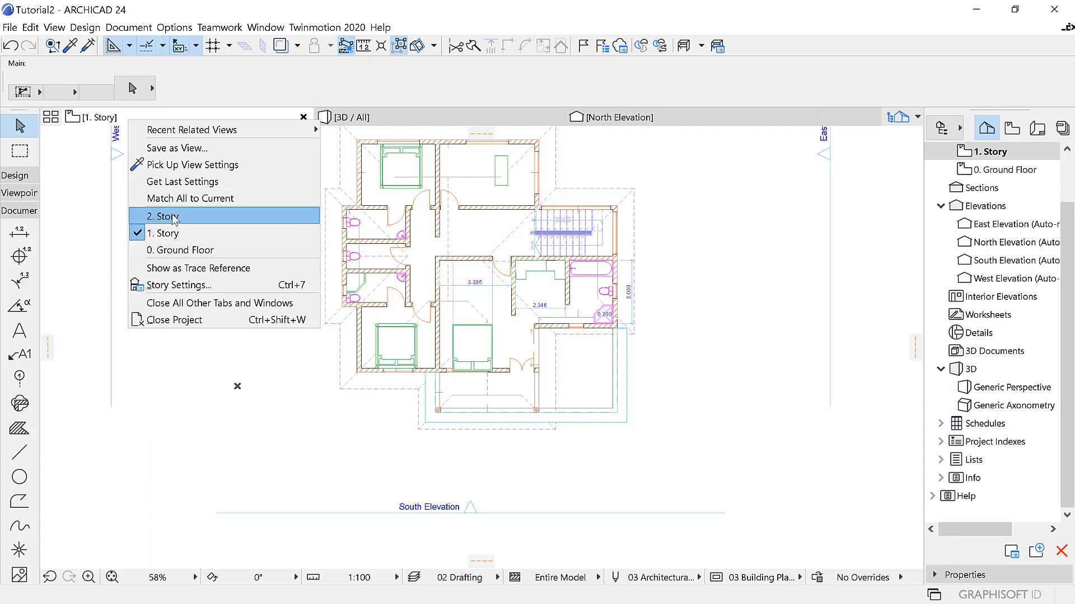
Open the 2. Story floor plan from the story list.
left_click(163, 217)
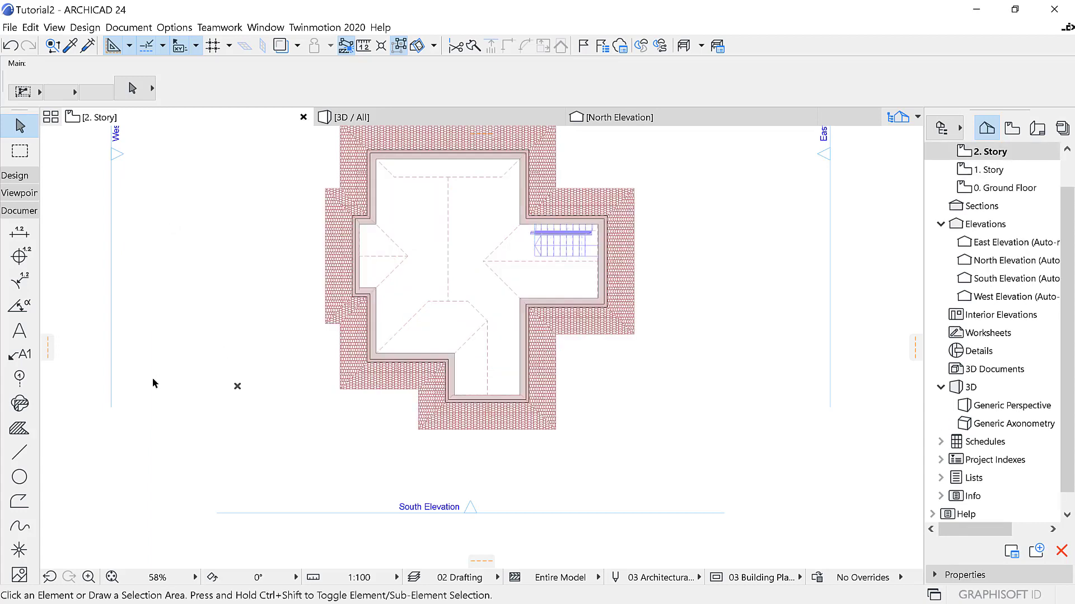
left_click(14, 175)
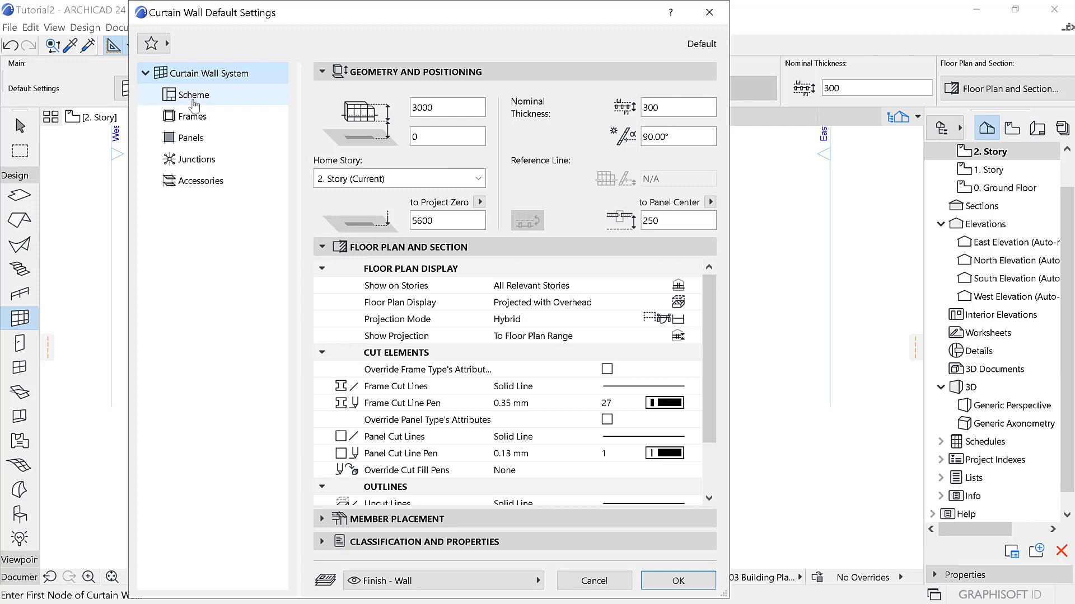
Delete the extra column and rows, leaving one 300 column and one 300 row.
left_click(194, 94)
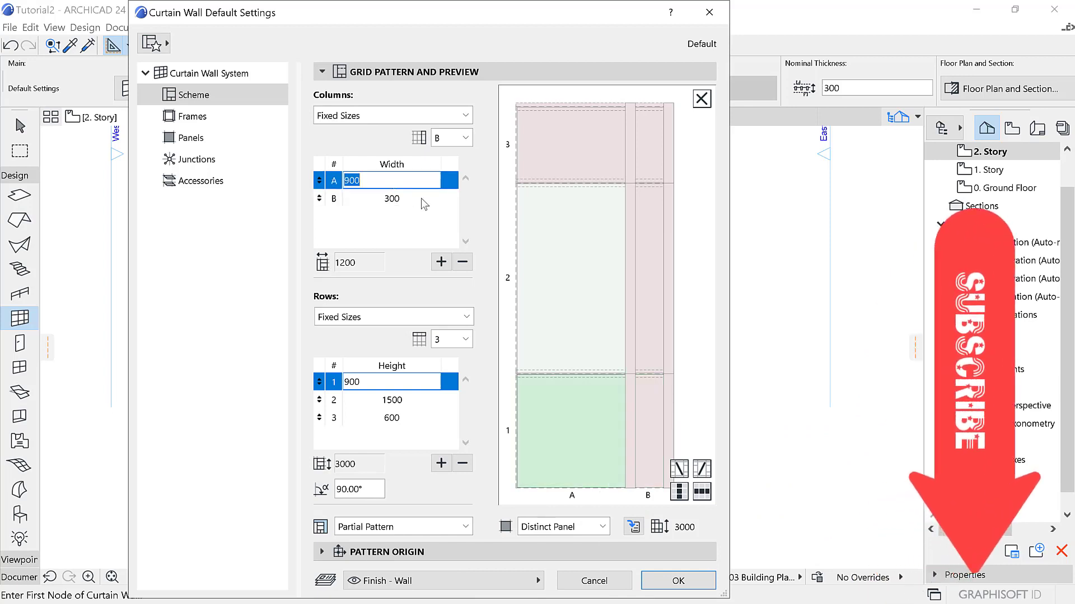
left_click(391, 198)
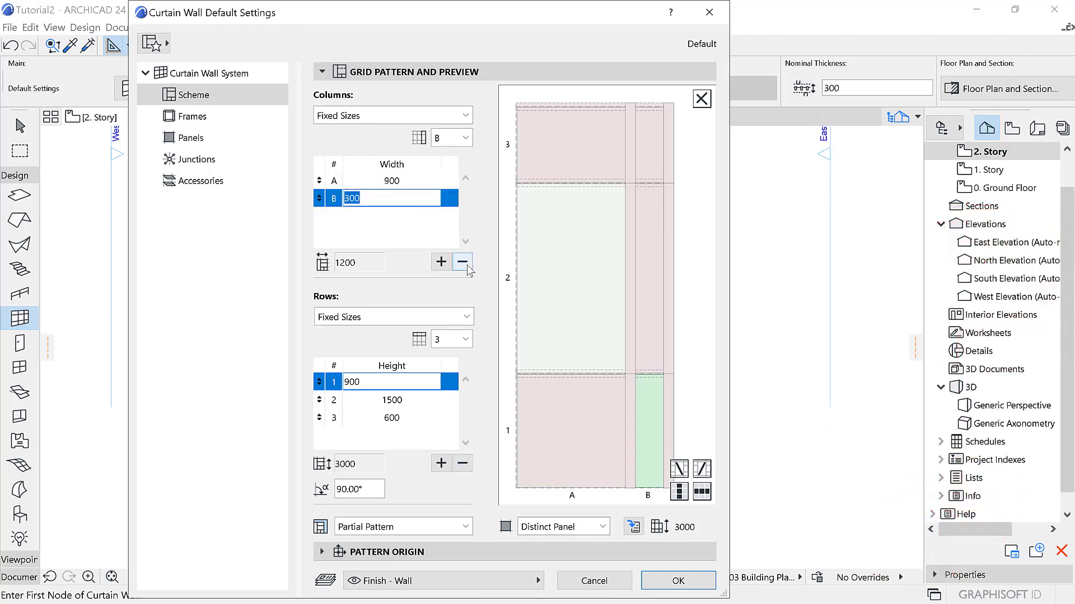
left_click(462, 262)
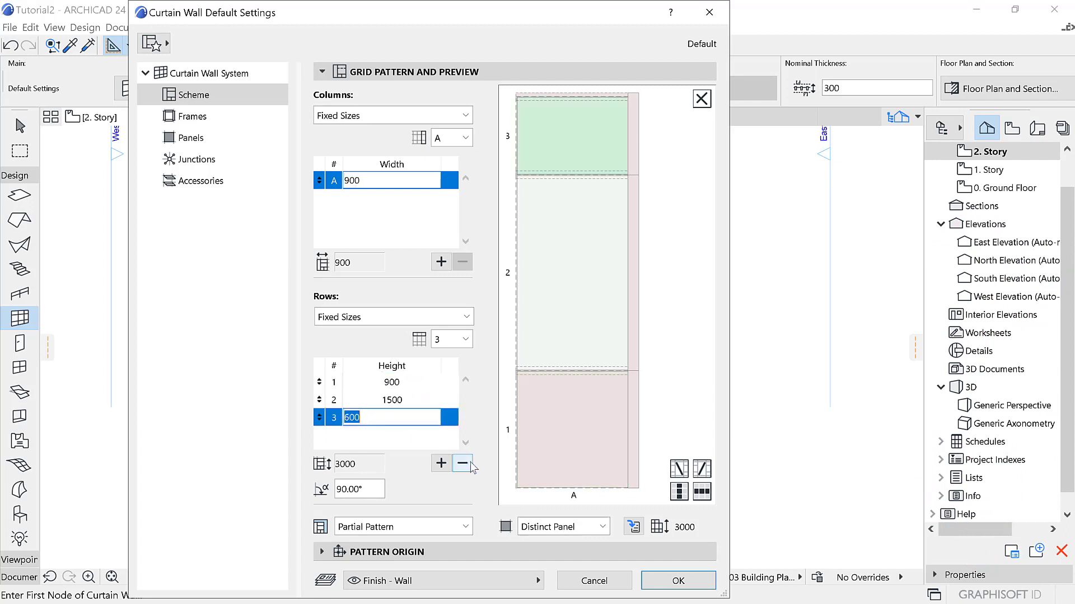
left_click(462, 463)
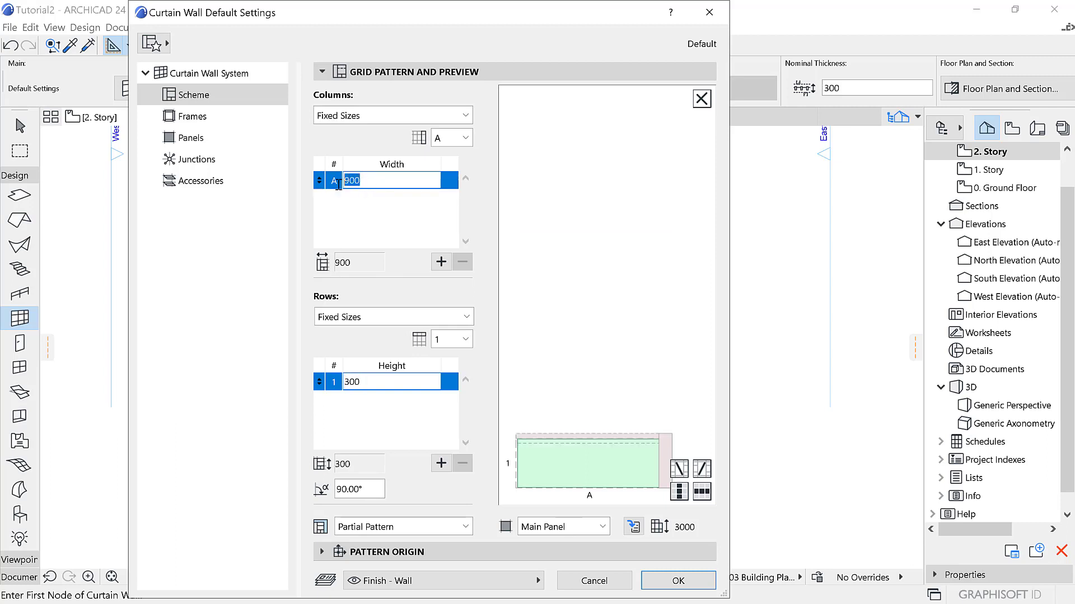
type("300")
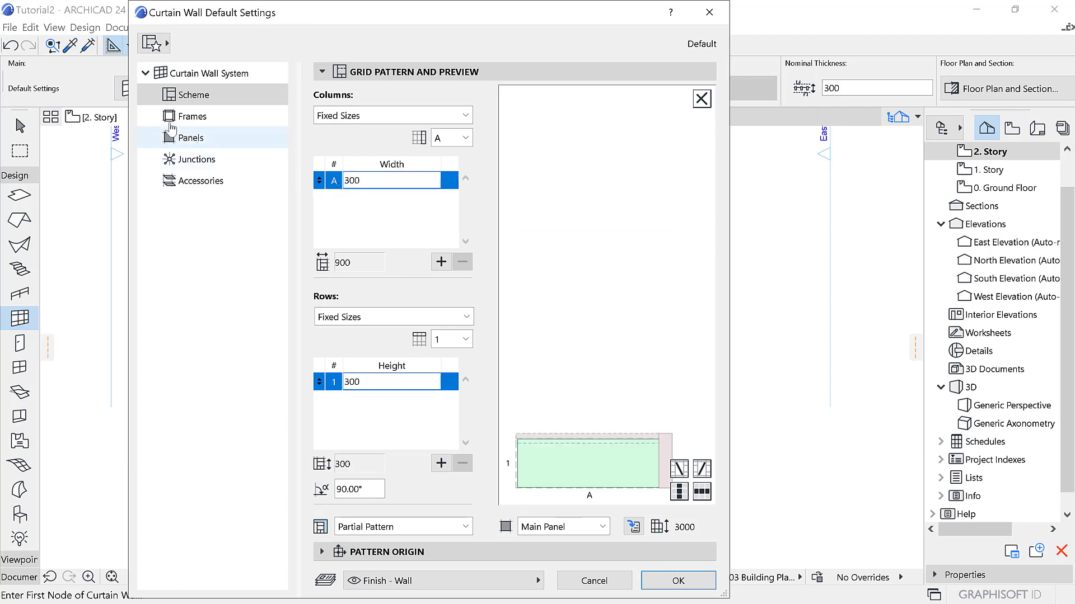
left_click(193, 116)
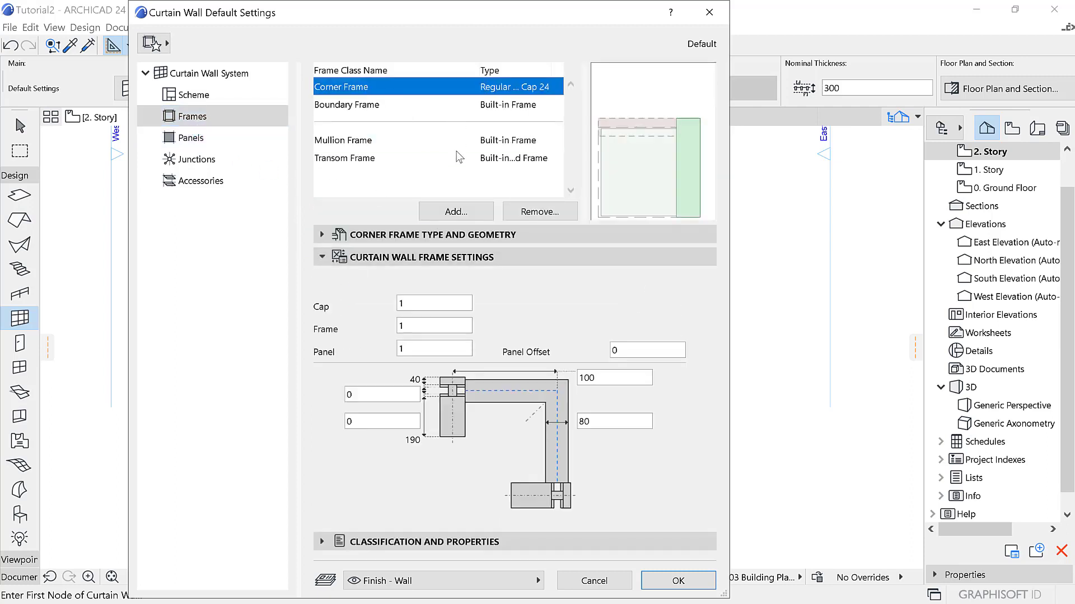
Enable Override Surfaces on the corner frame with Paint - Anthracite as frame surface.
left_click(323, 234)
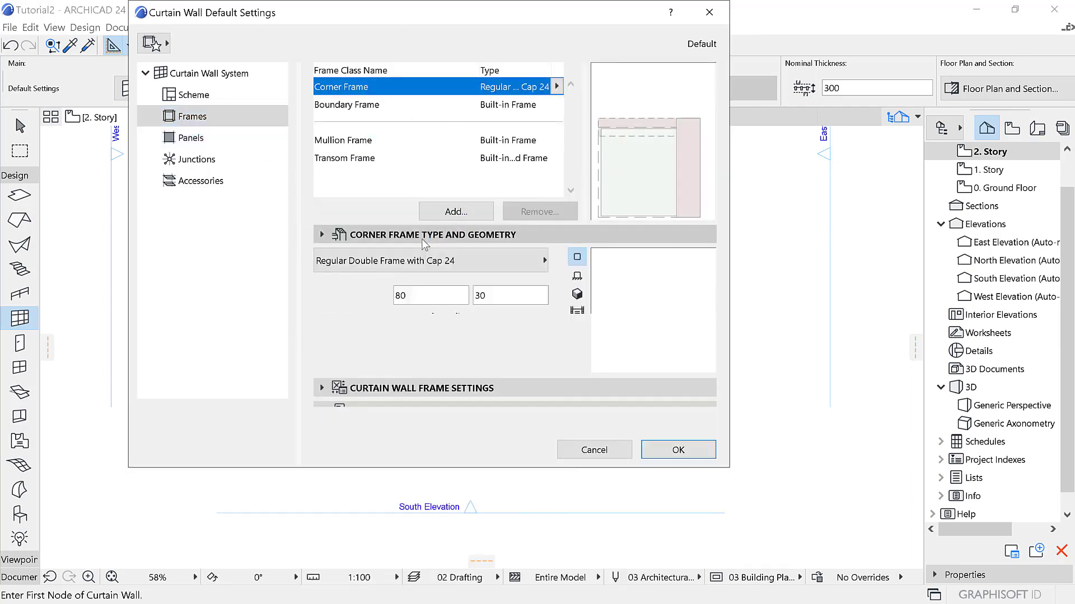
left_click(321, 234)
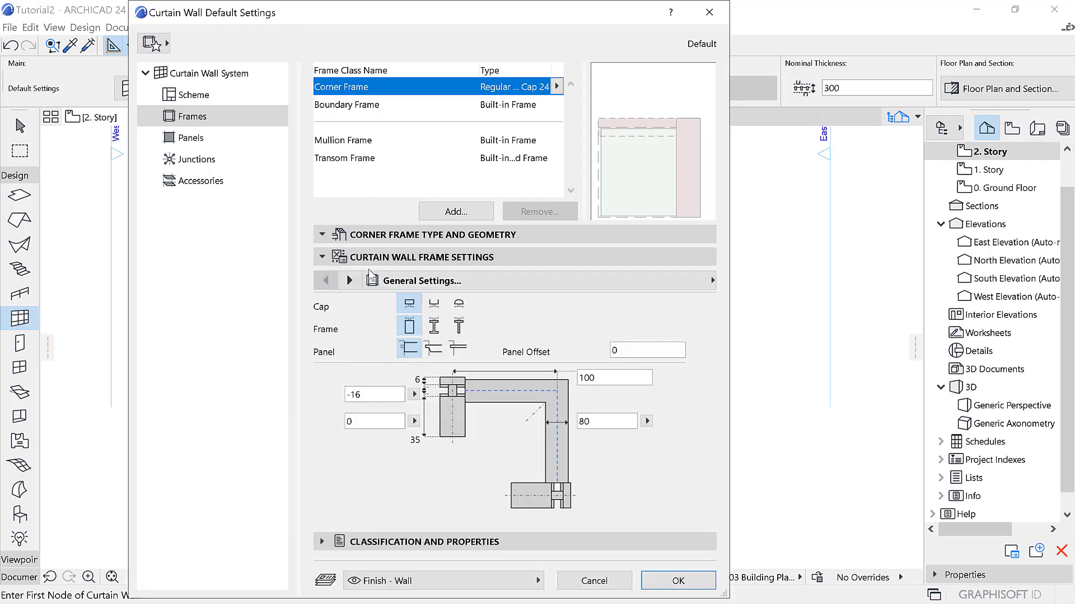
left_click(322, 234)
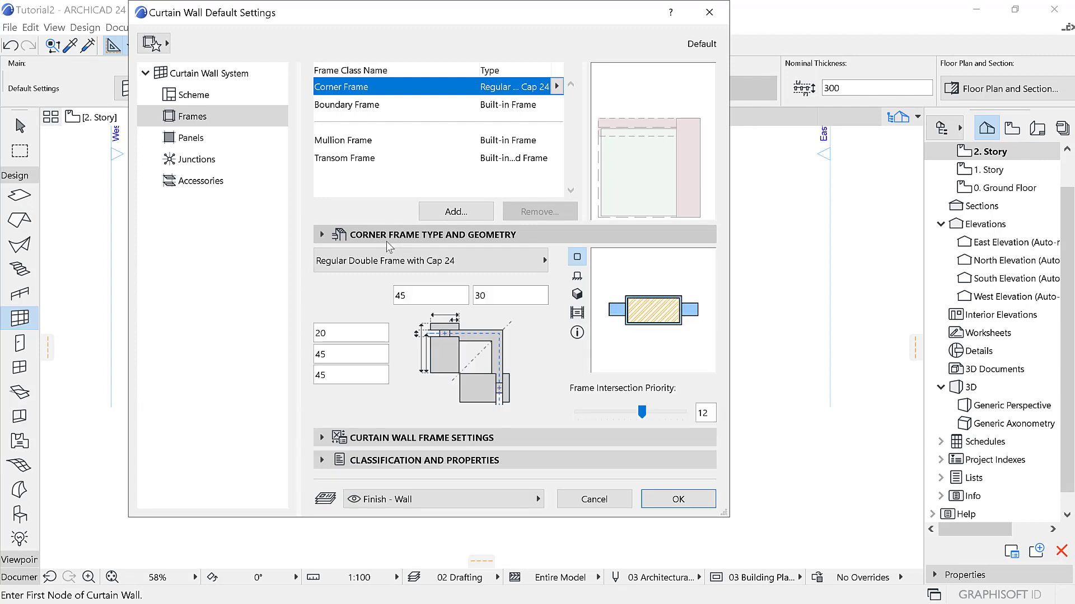
mouse_move(377, 200)
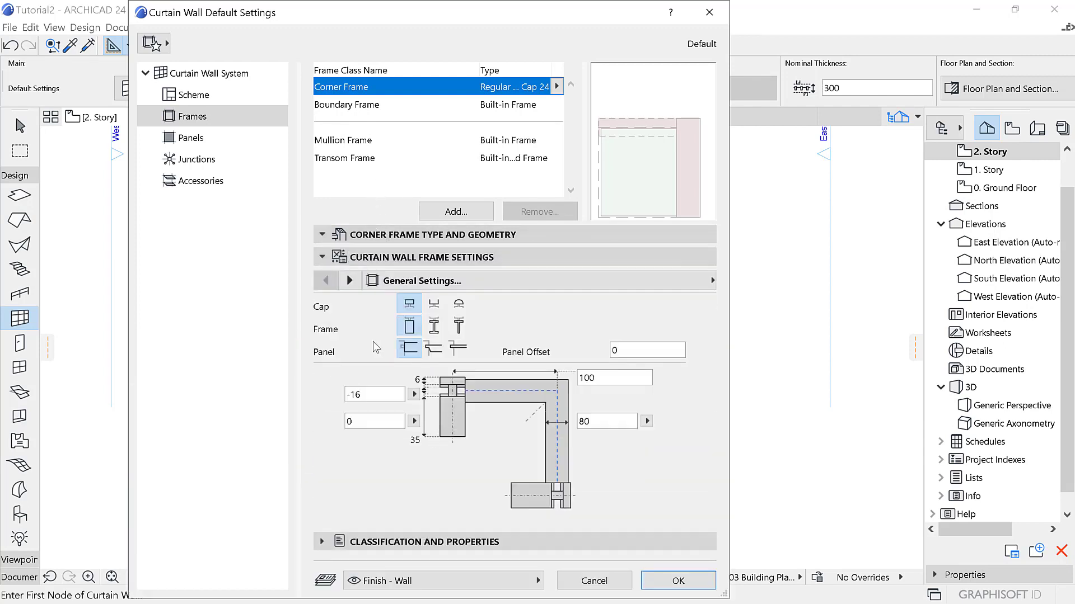
left_click(349, 280)
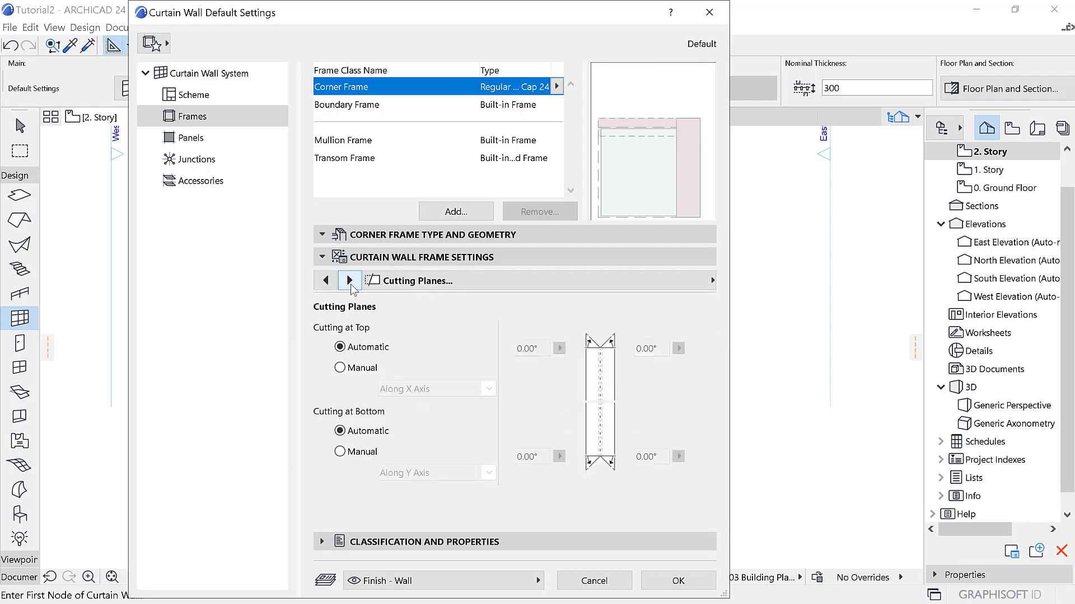
left_click(349, 281)
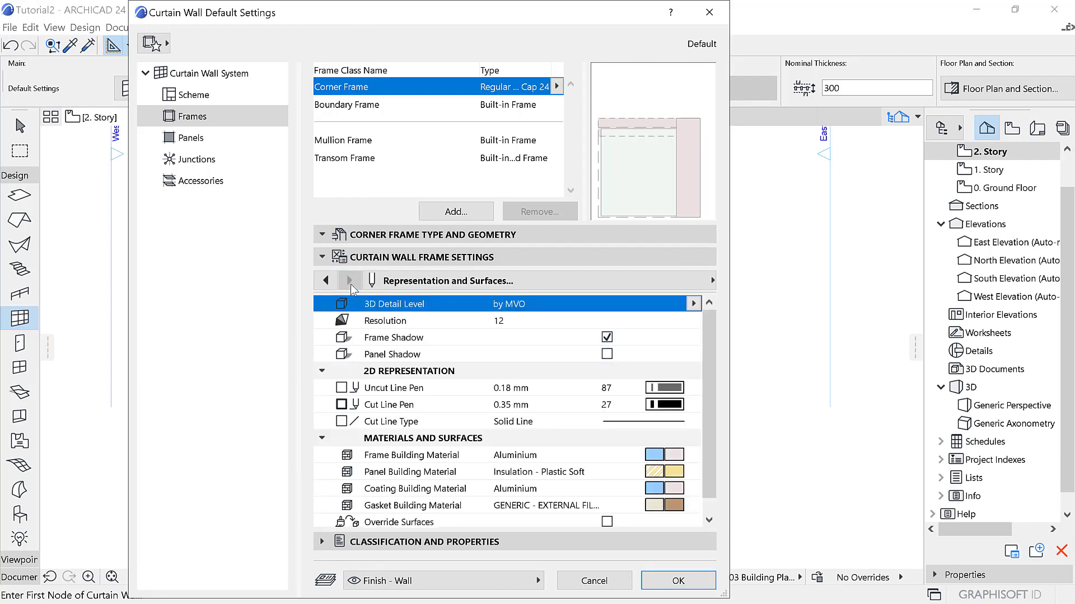
scroll("down", 3)
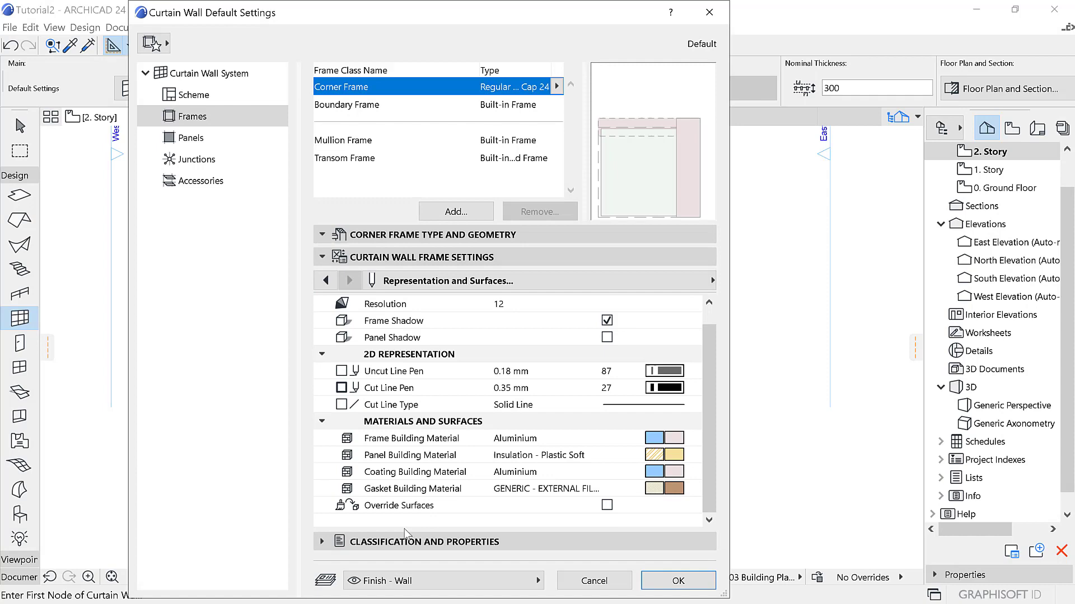
left_click(480, 505)
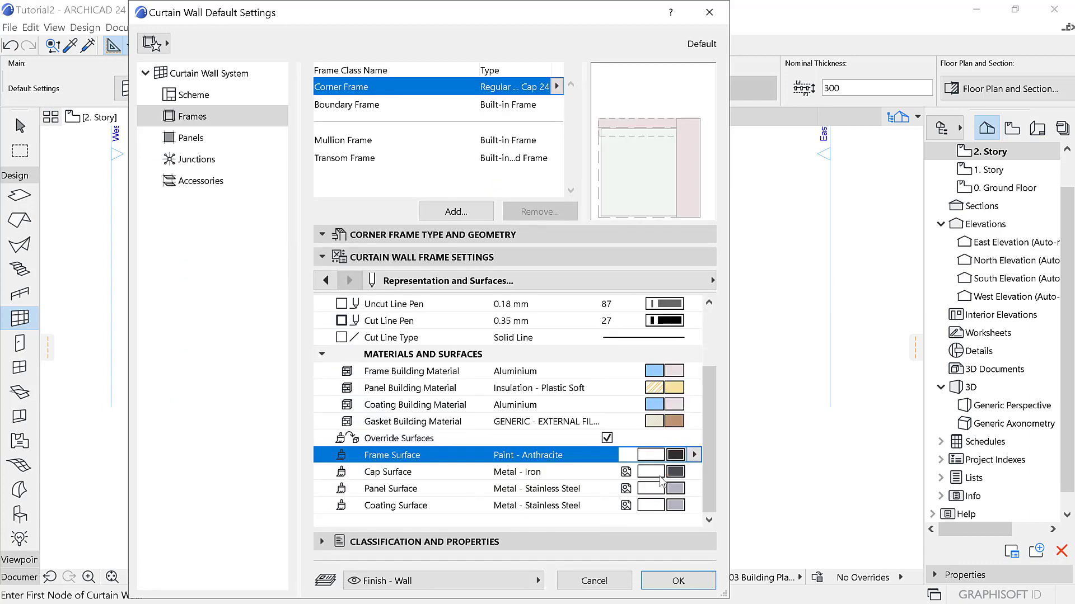
left_click(346, 104)
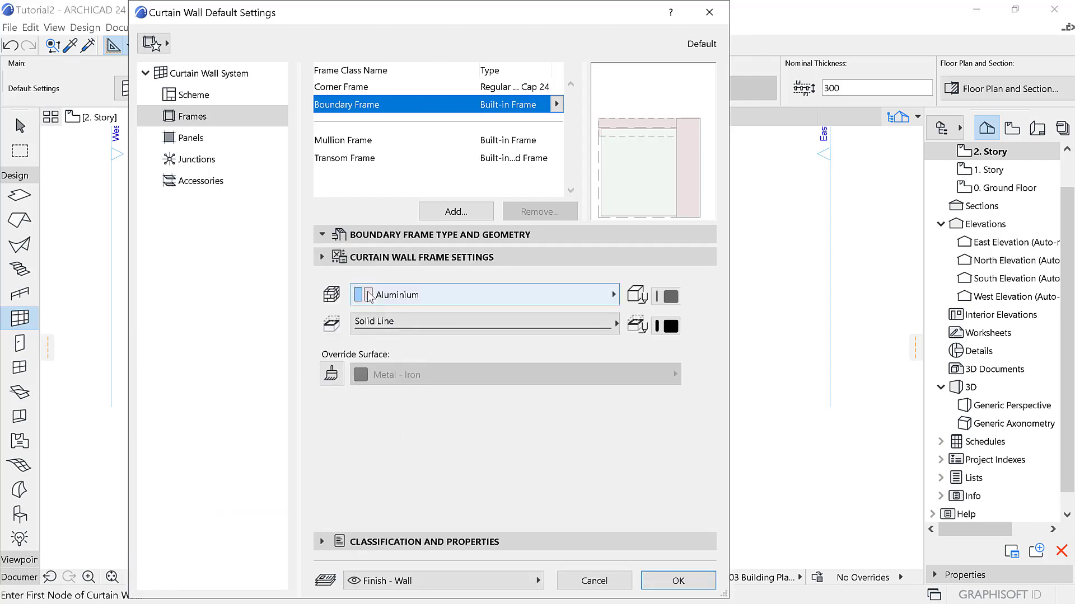
Give the mullion frames a Paint - Anthracite override surface.
left_click(331, 375)
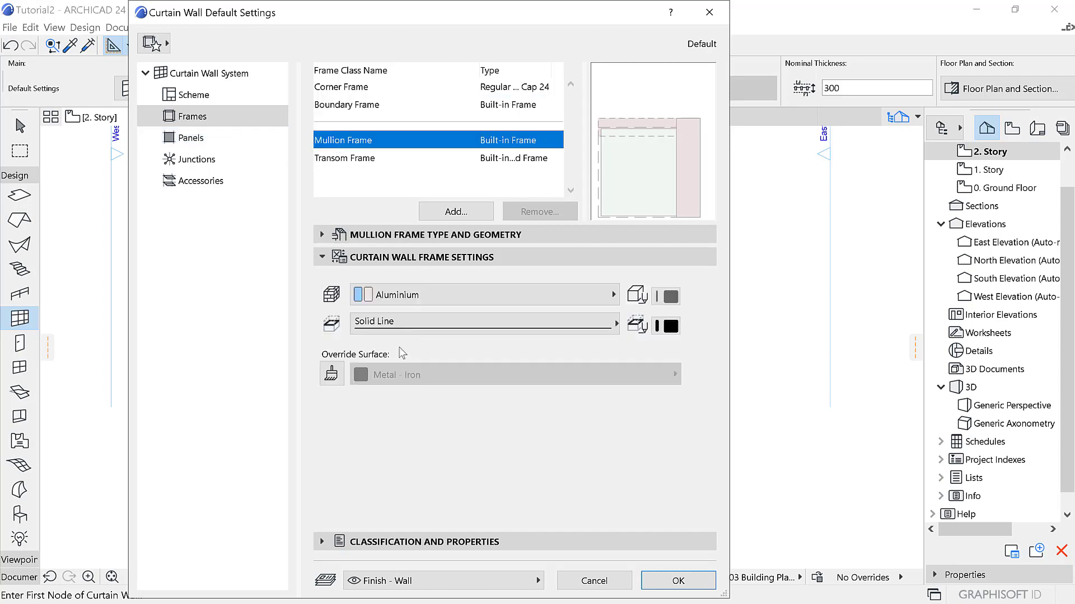
left_click(510, 375)
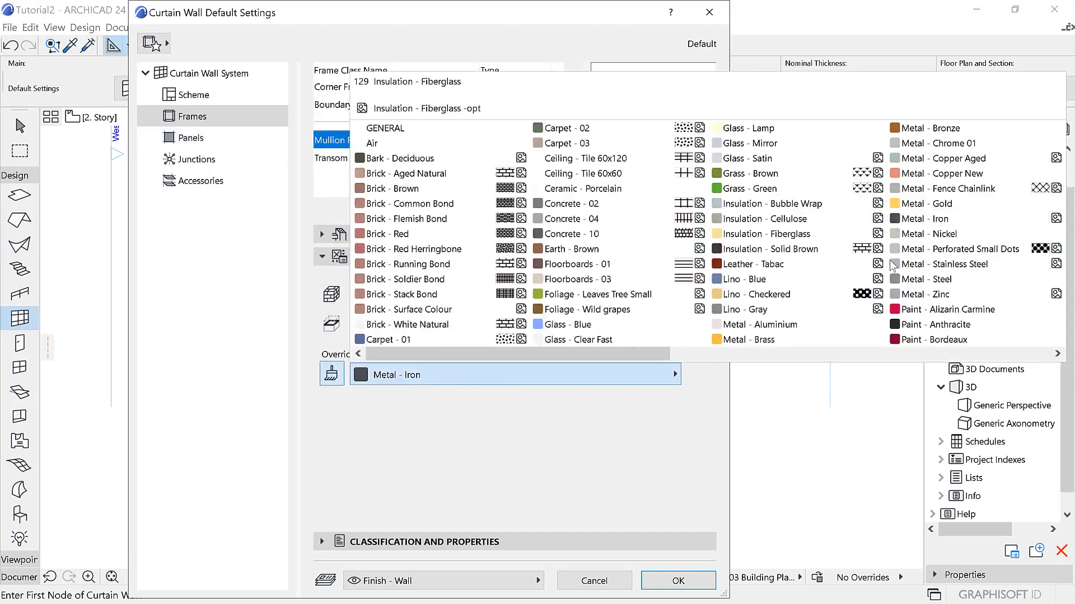
left_click(932, 324)
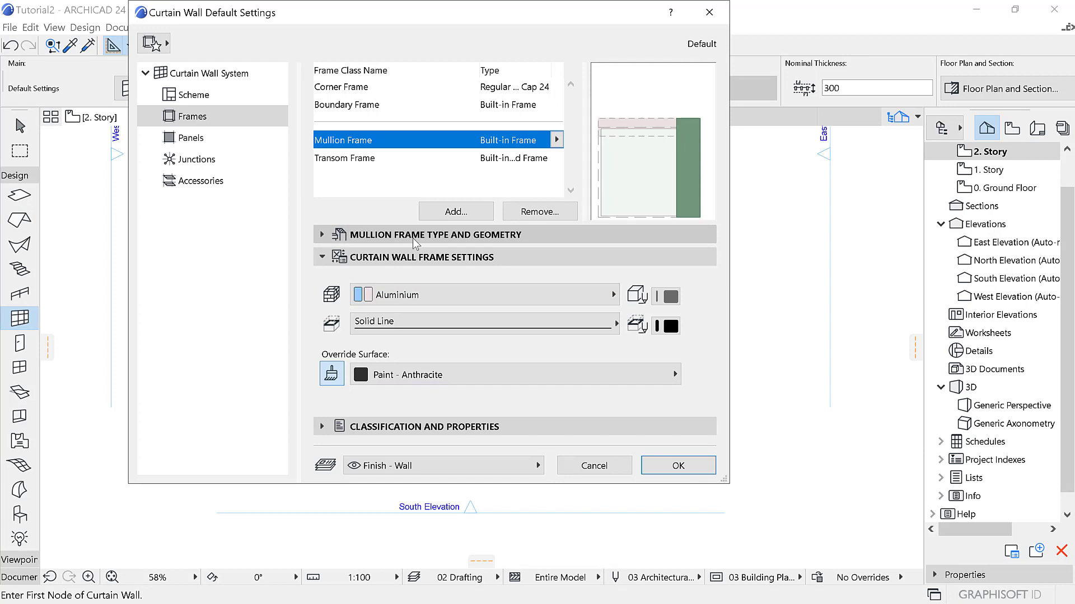
Set the transom frame dimensions to 45 on each side.
left_click(323, 235)
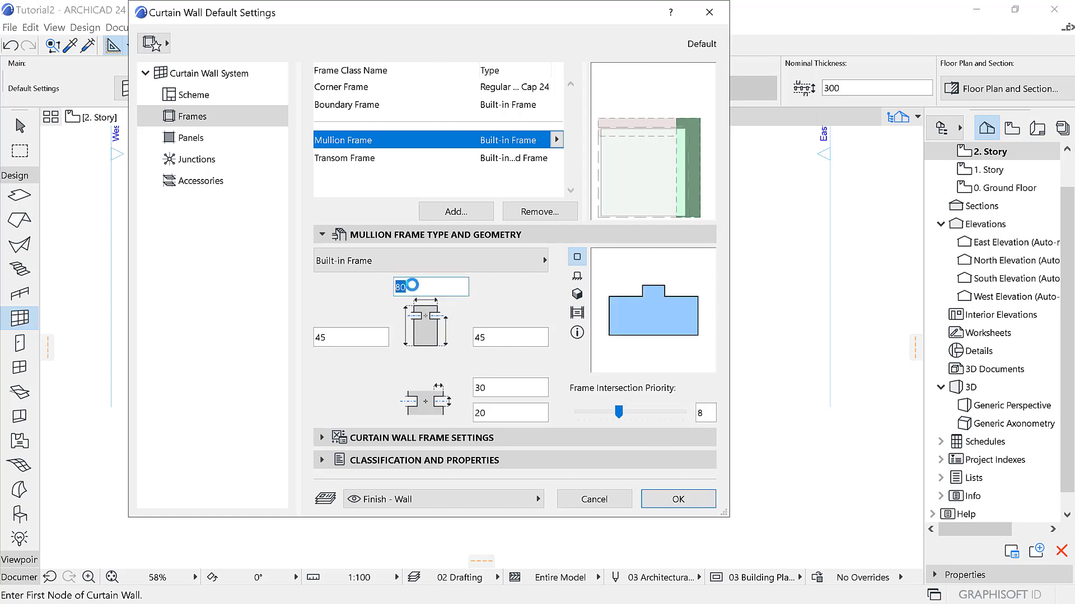
type("45")
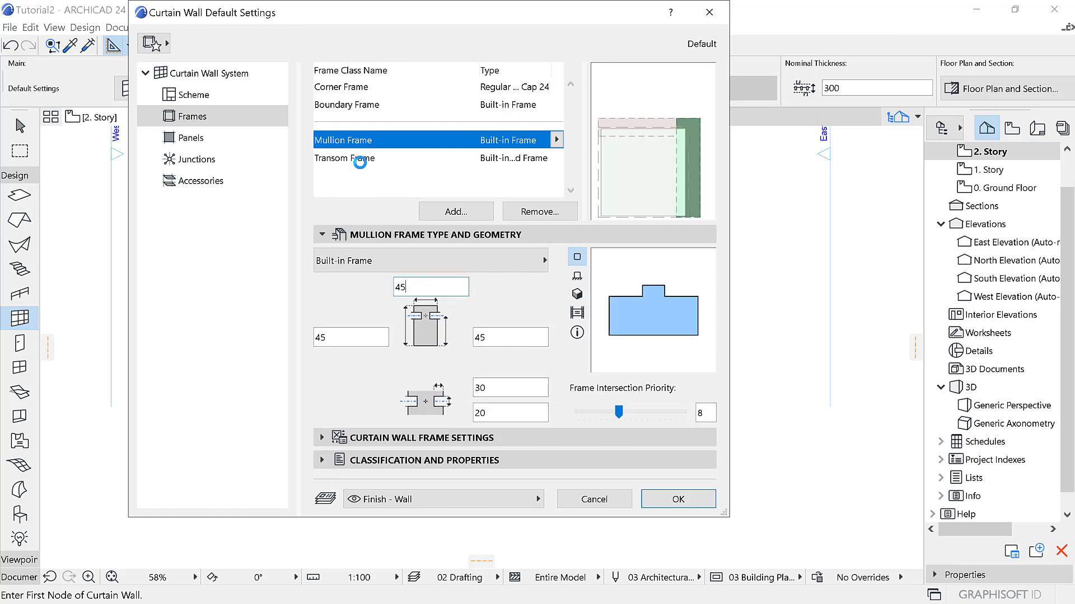
left_click(344, 158)
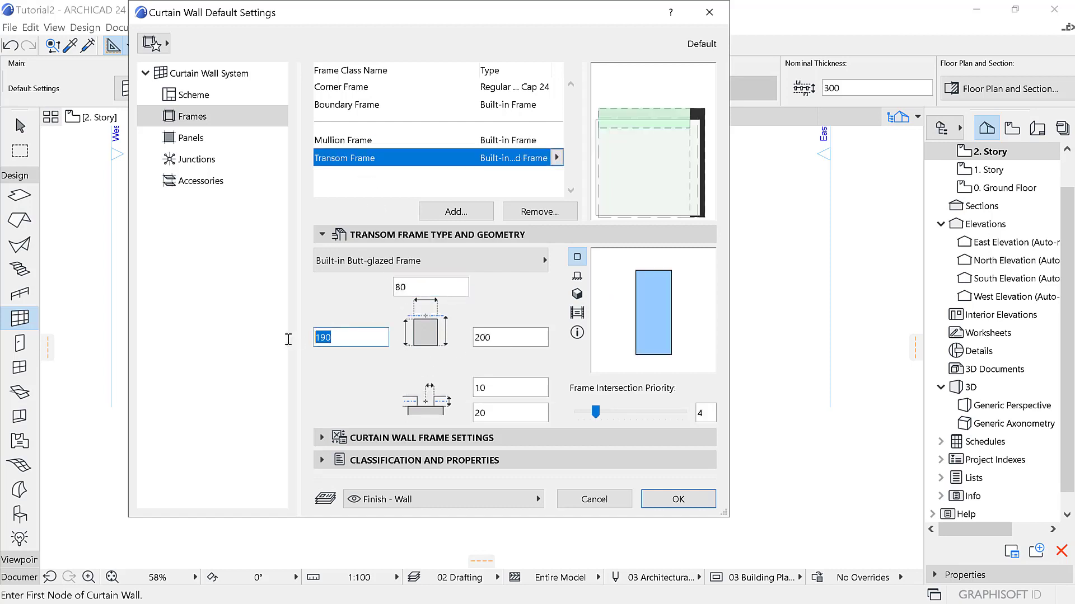
type("45")
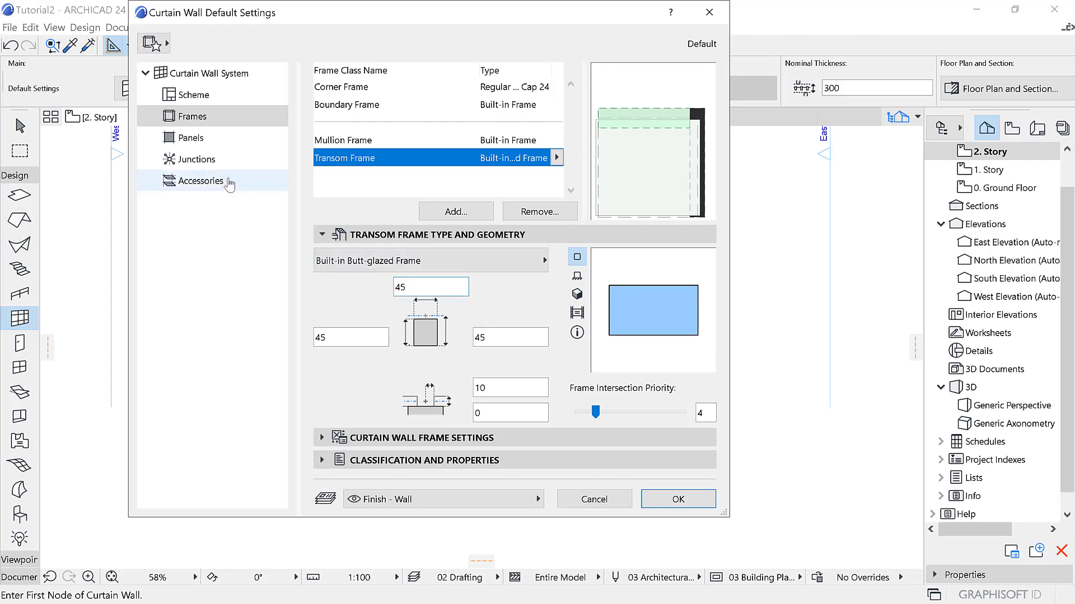
mouse_move(212, 138)
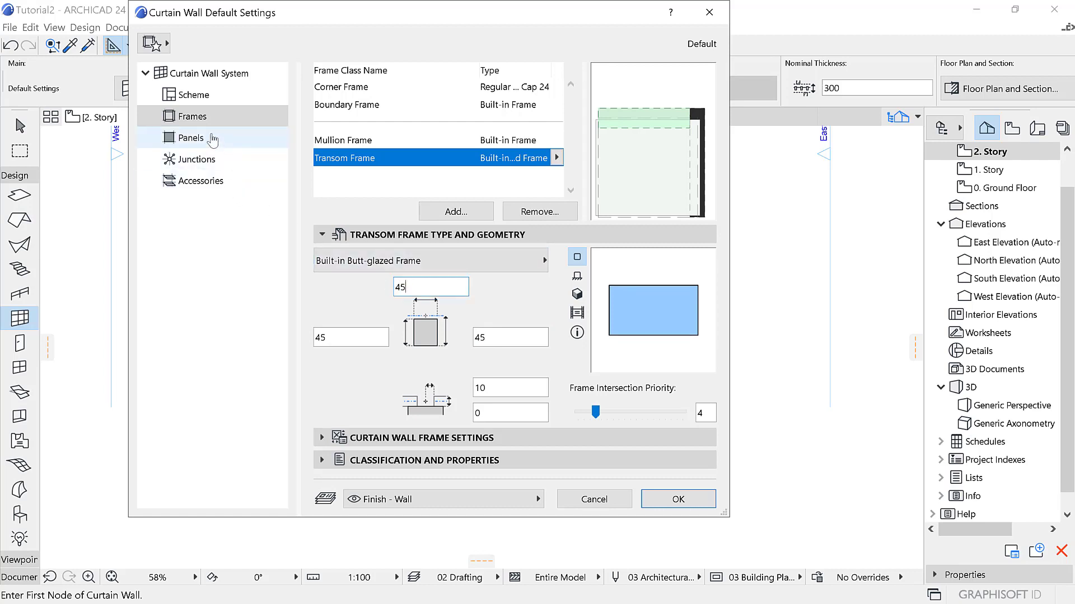
Turn on Glass - Blue surface overrides for the main and distinct panels.
left_click(190, 138)
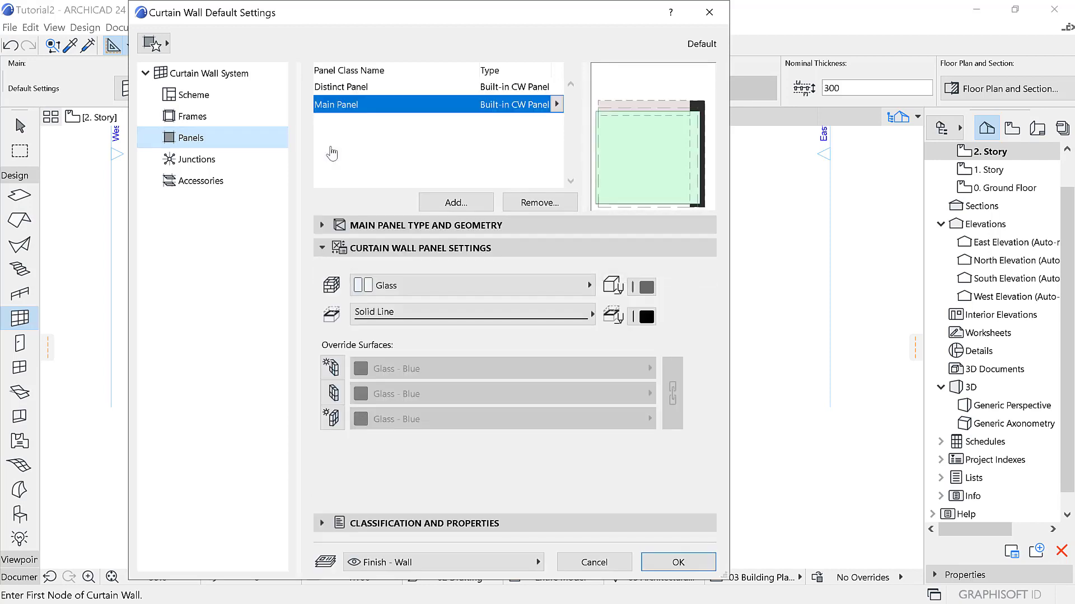
mouse_move(321, 347)
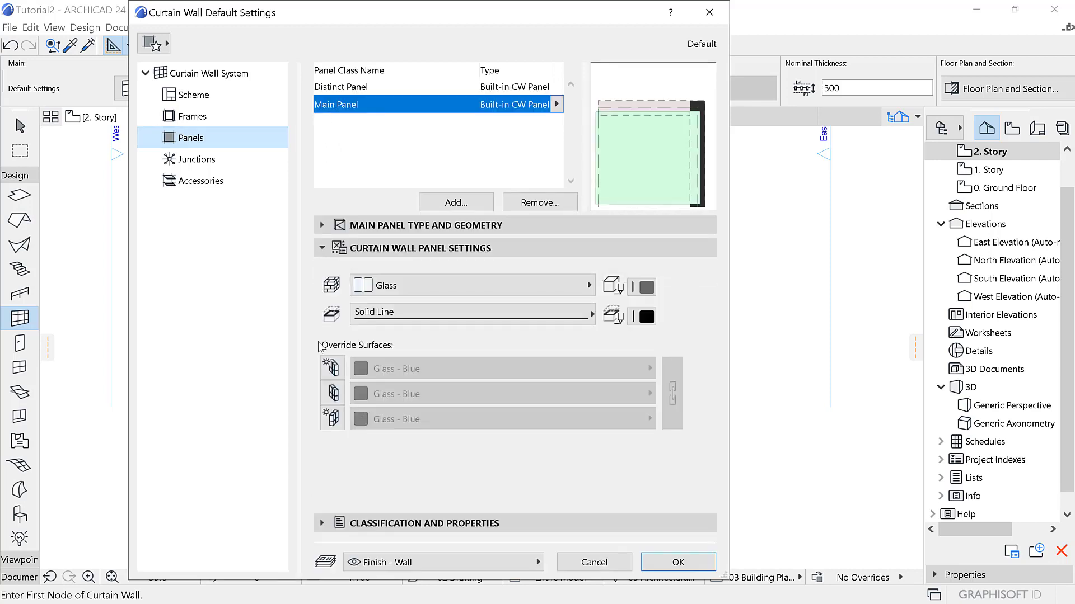
left_click(331, 368)
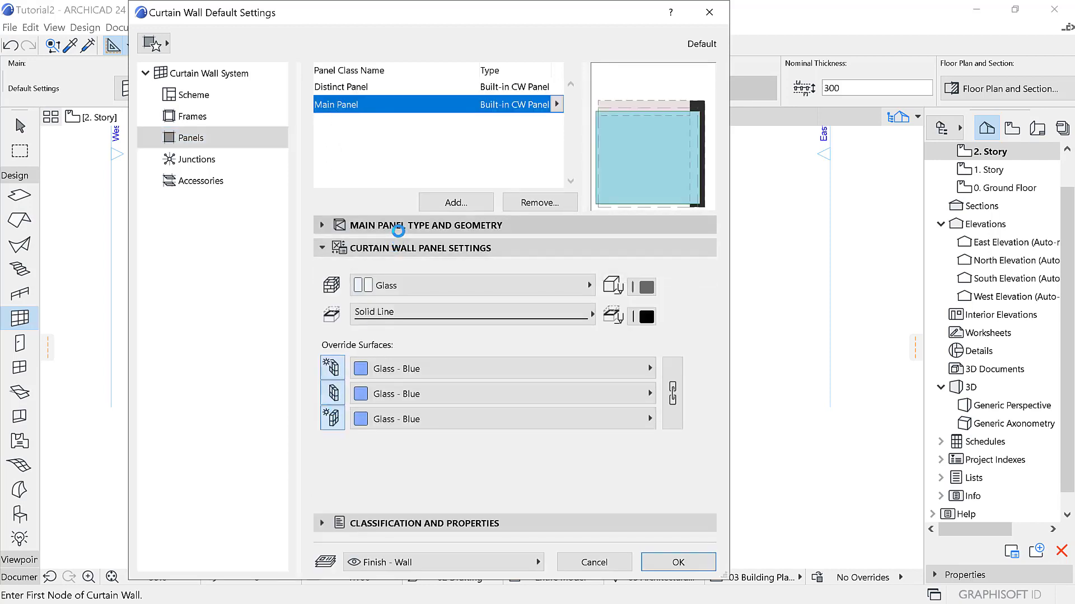
left_click(341, 86)
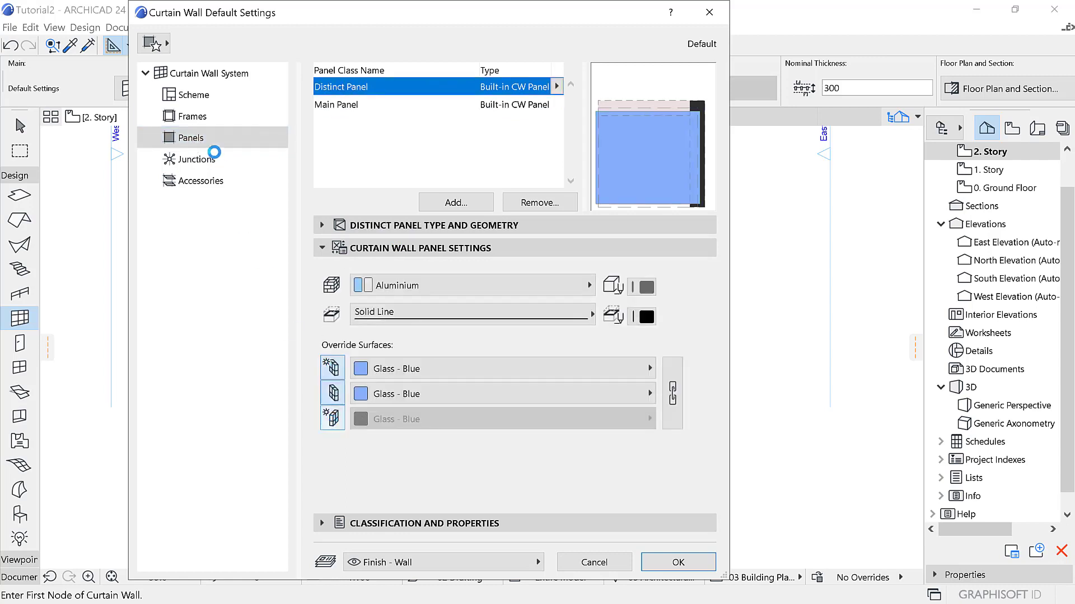
Set the frame override surface to Paint - Anthracite and accept the defaults.
left_click(194, 115)
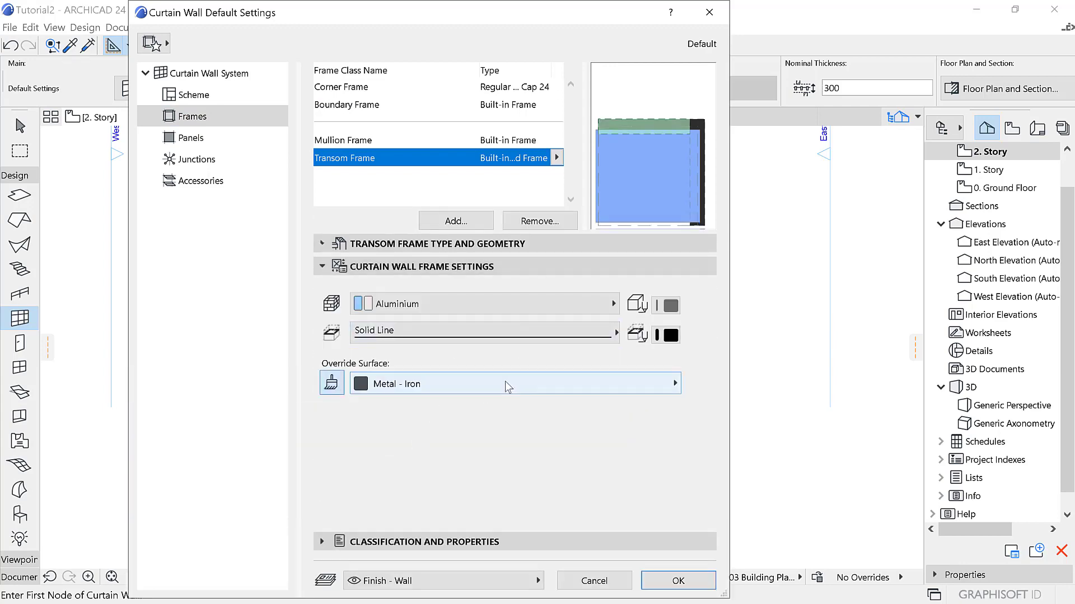
left_click(514, 384)
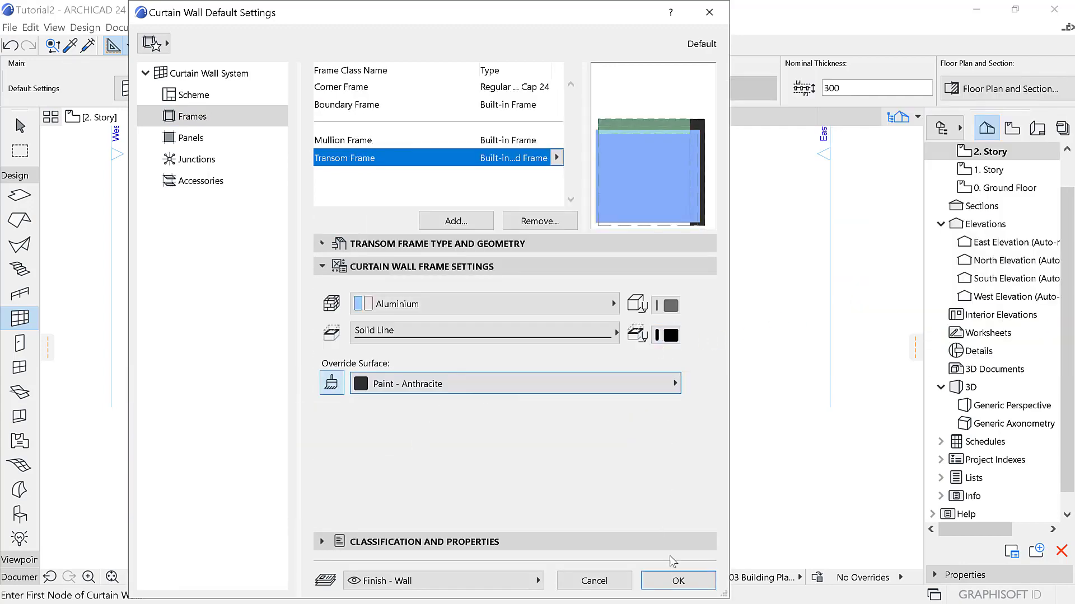
left_click(677, 581)
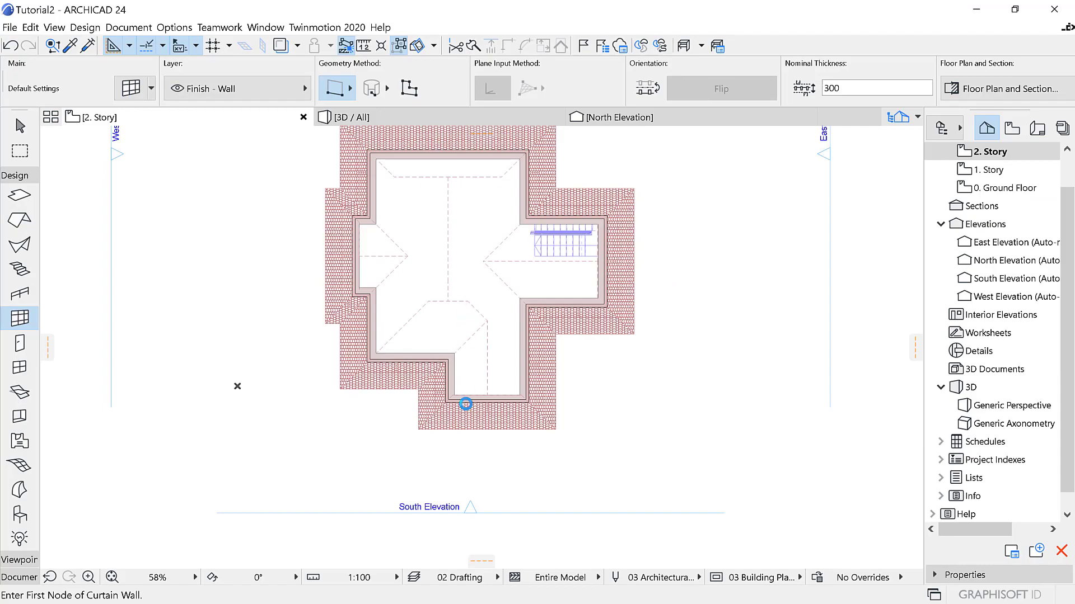
Rotate the curtain wall 90° about the ridge end, then extend it to the gable corner.
scroll("up", 3)
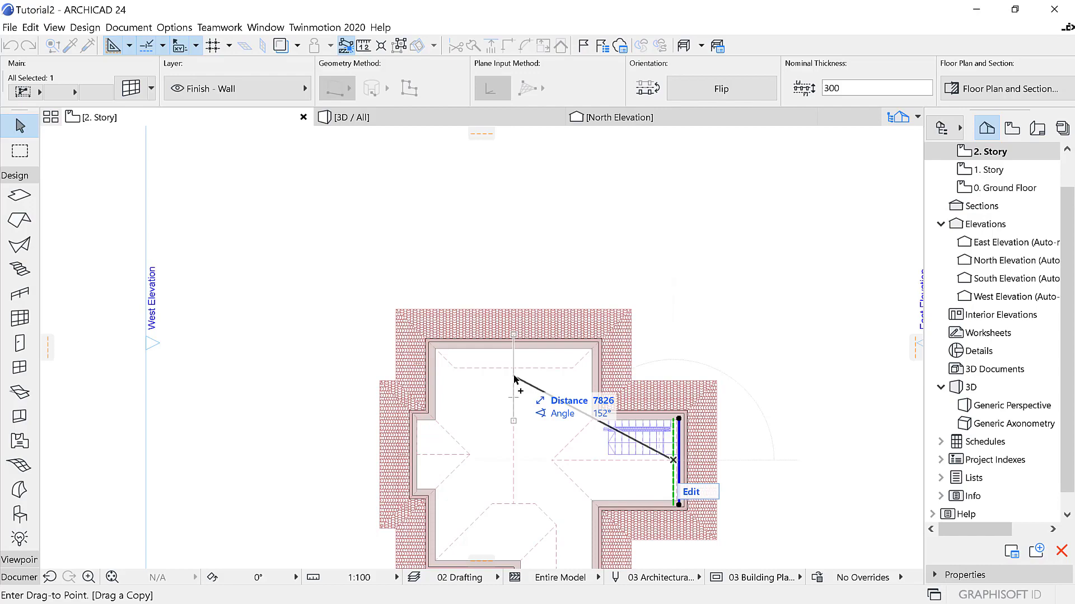
mouse_move(516, 370)
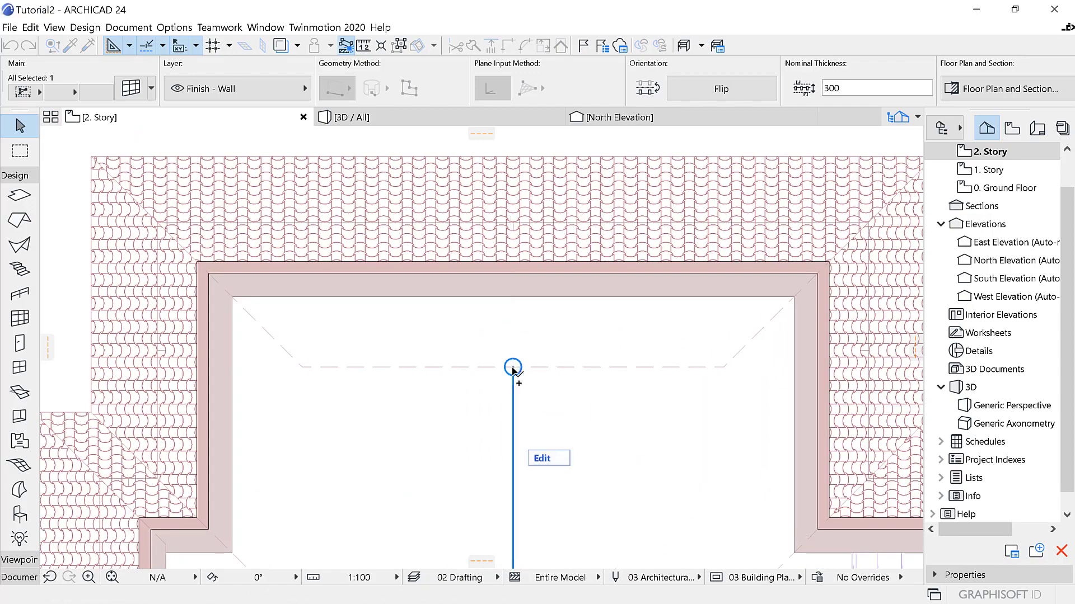
left_click(512, 365)
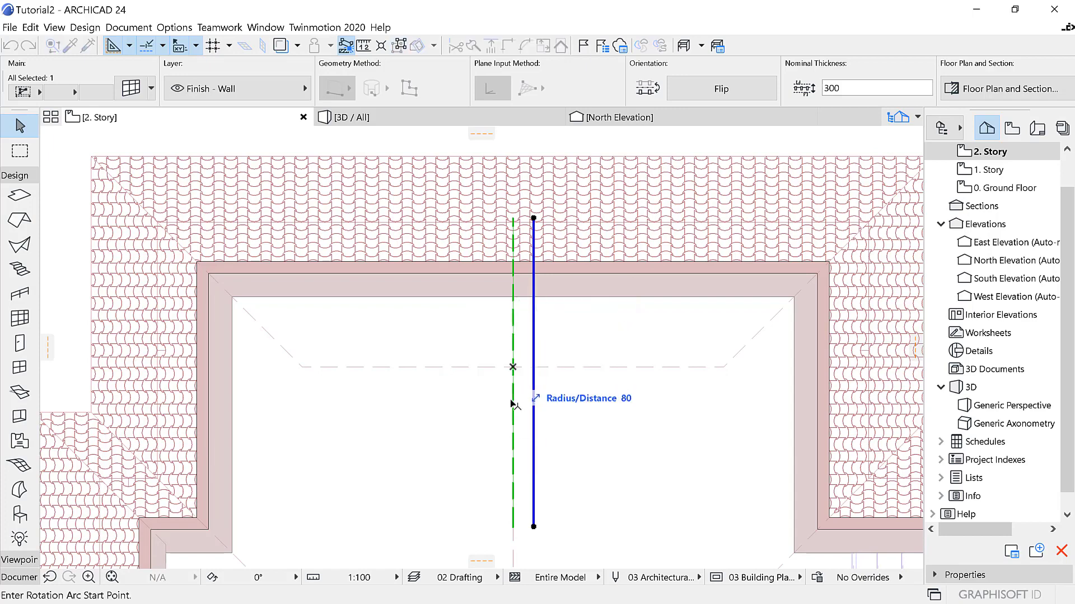
left_click(513, 367)
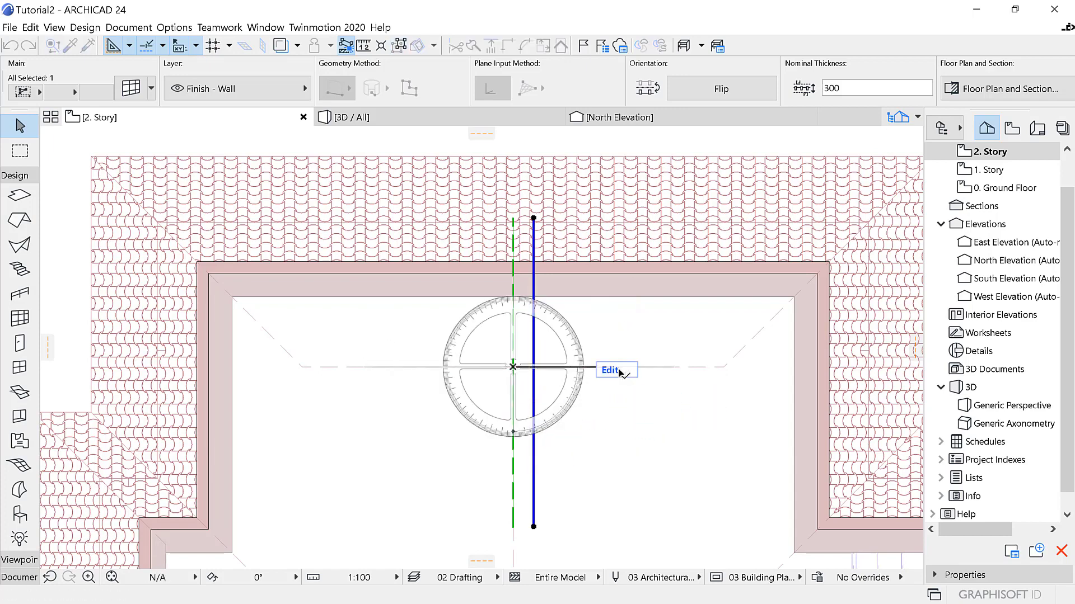
left_click(610, 369)
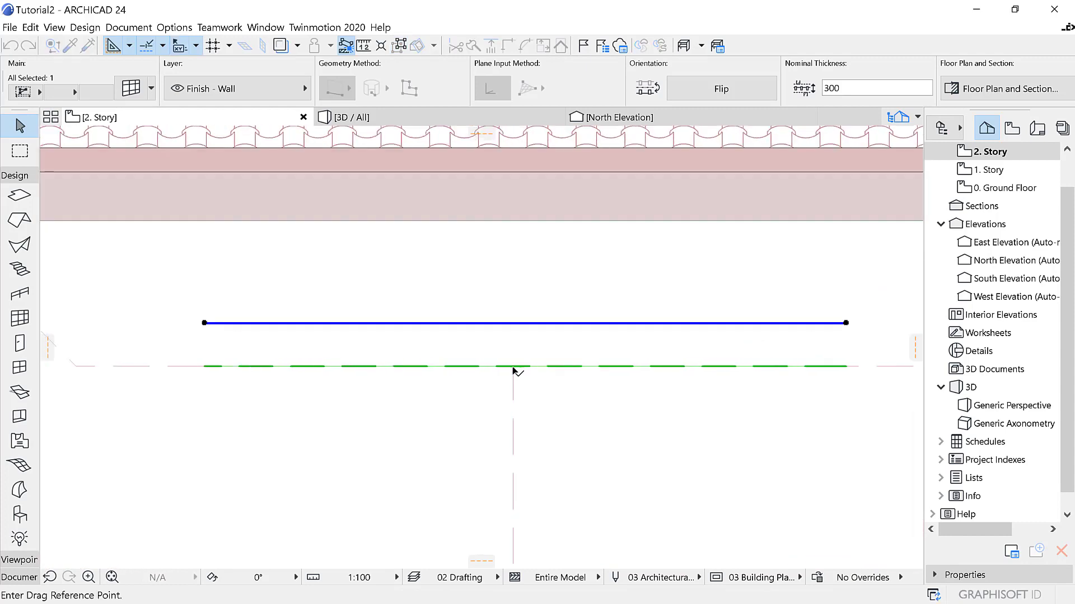
left_click(513, 366)
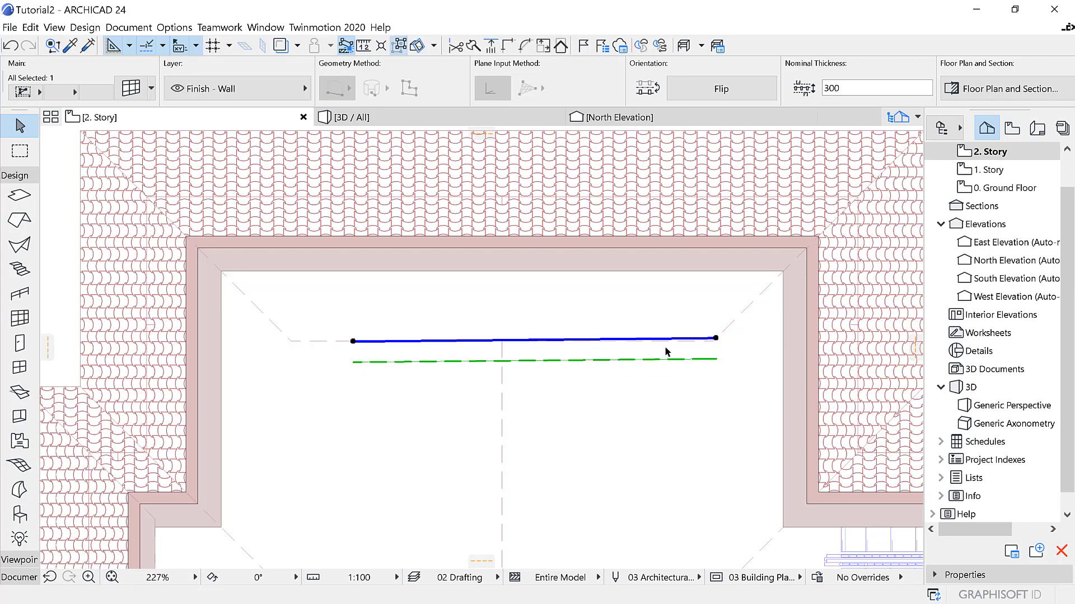
mouse_move(662, 341)
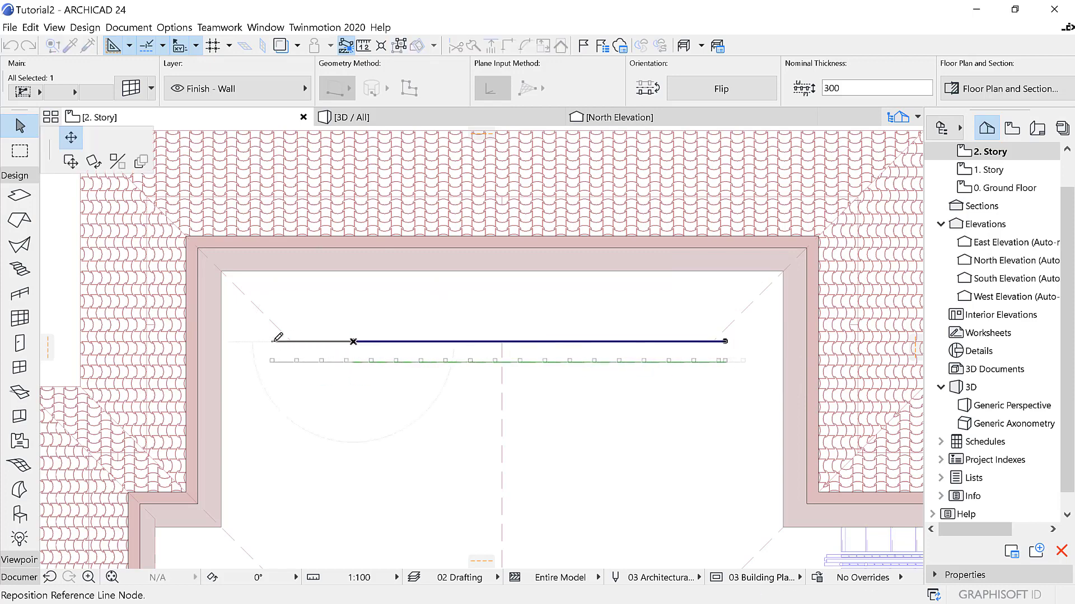
left_click(350, 117)
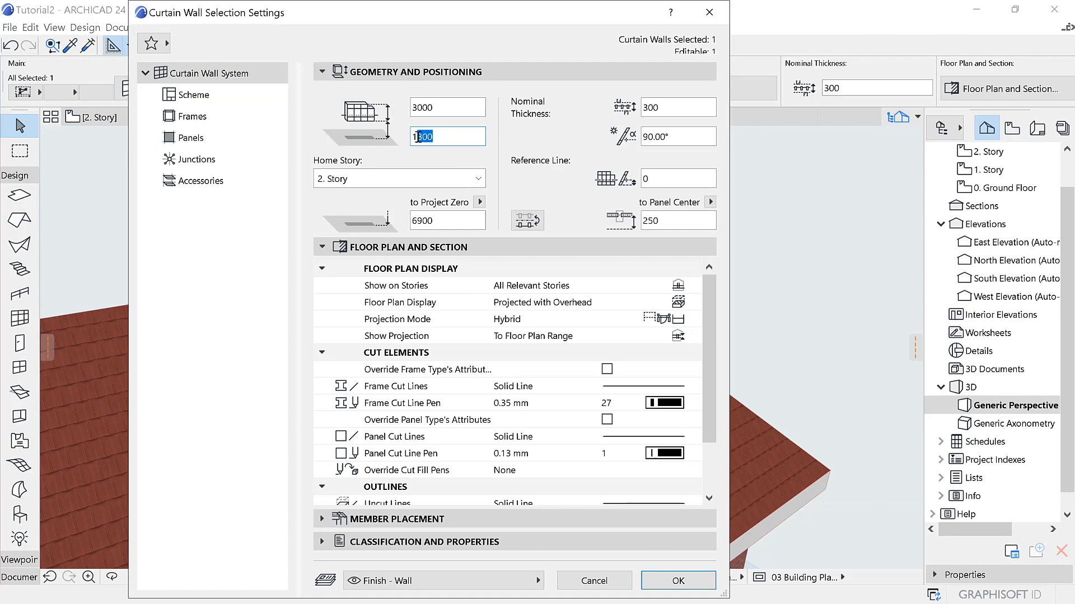
Set the curtain wall to 3000 height with a 1300 base offset.
left_click(677, 581)
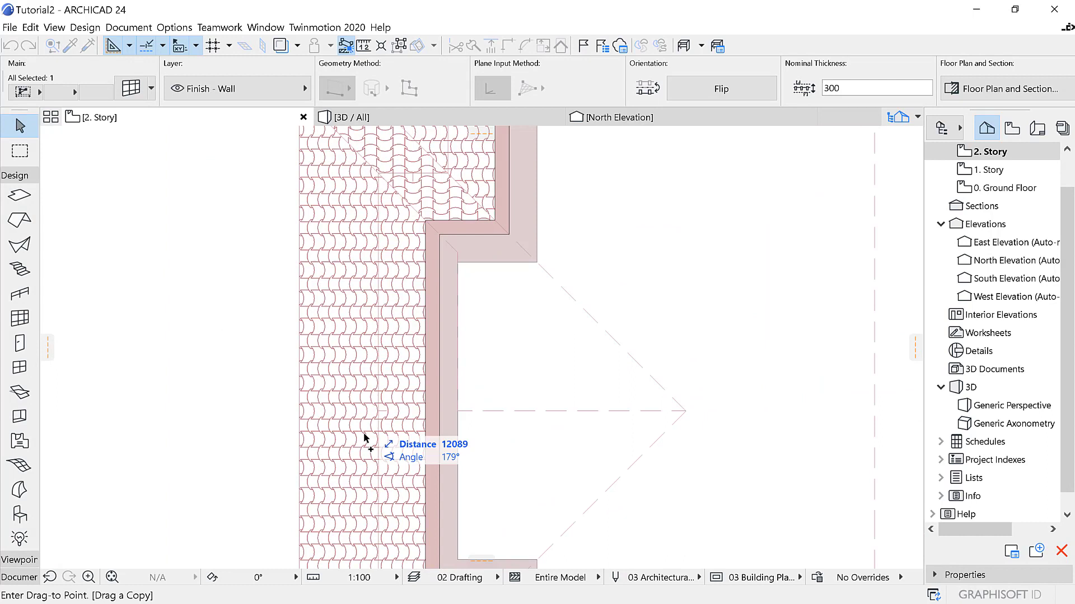
mouse_move(466, 412)
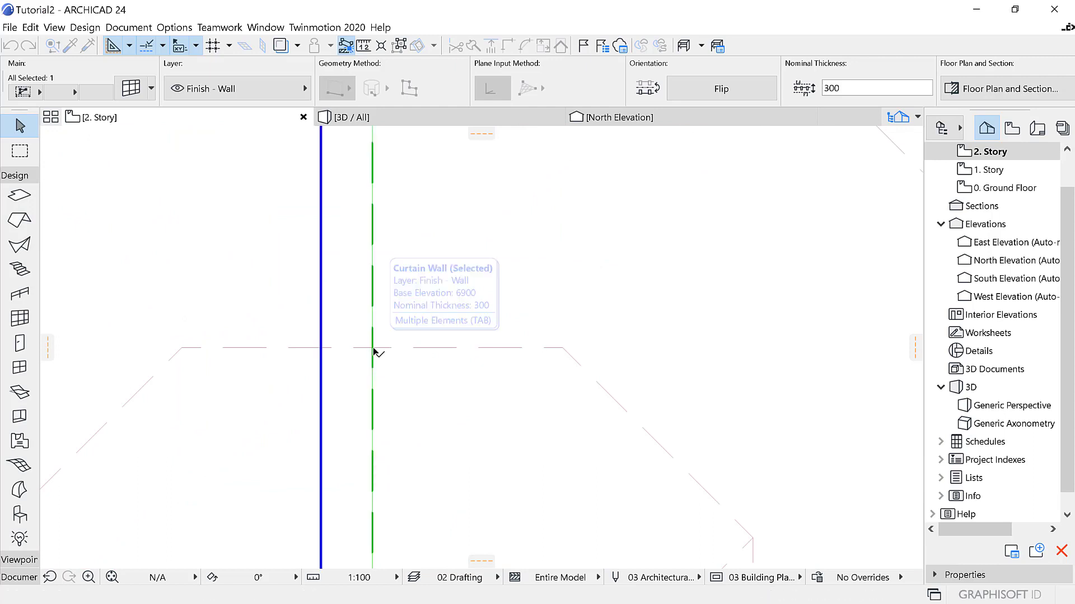
Snap the copied wall onto the left gable line and confirm its 1300 base offset.
left_click(374, 349)
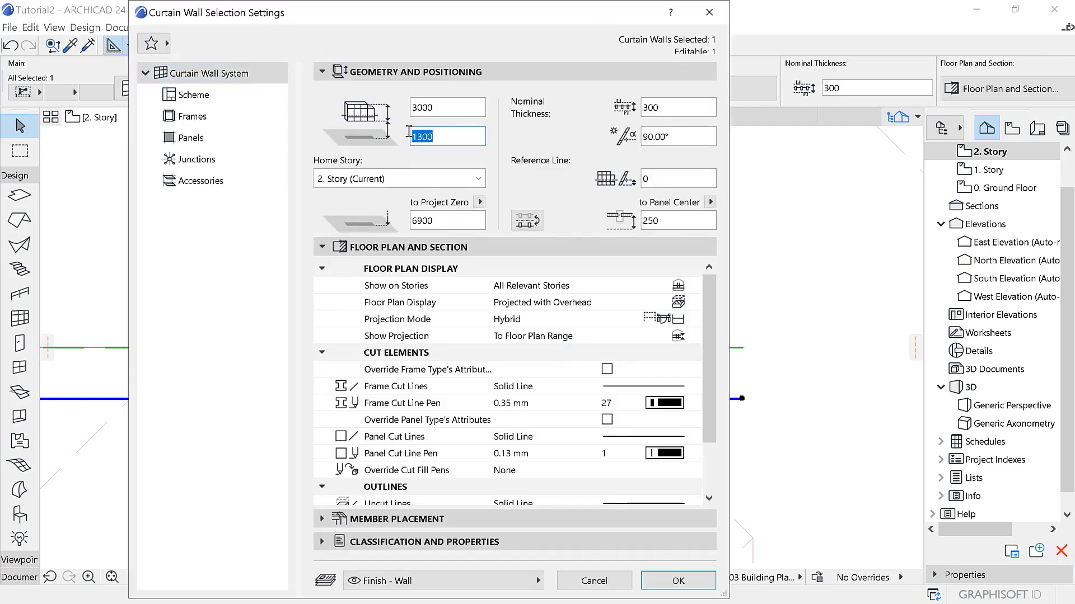
left_click(677, 581)
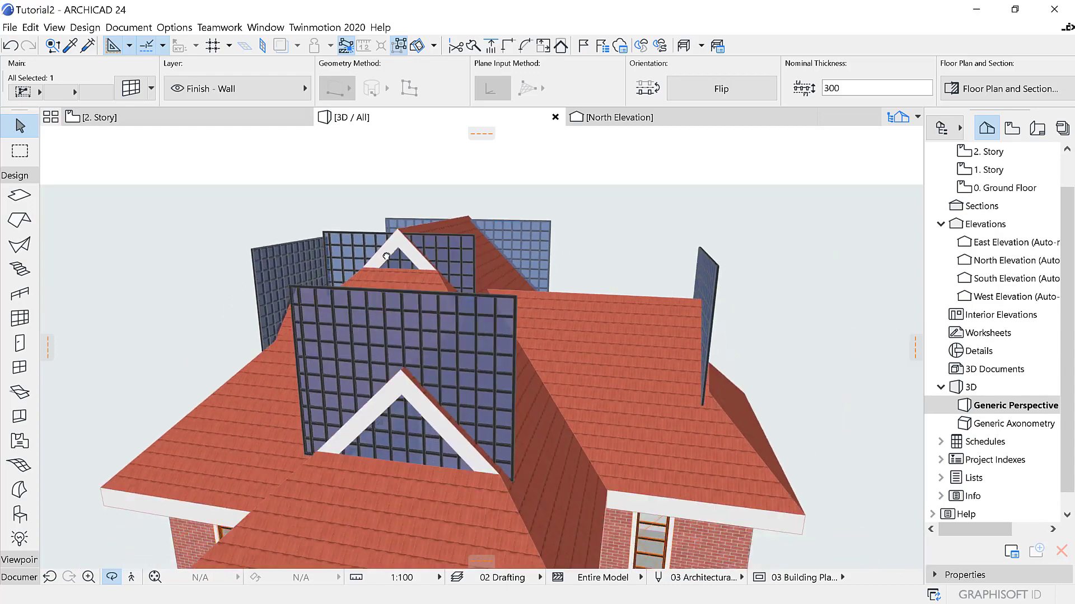
Select the curtain wall behind the gable and trim it to the roof.
left_click(446, 247)
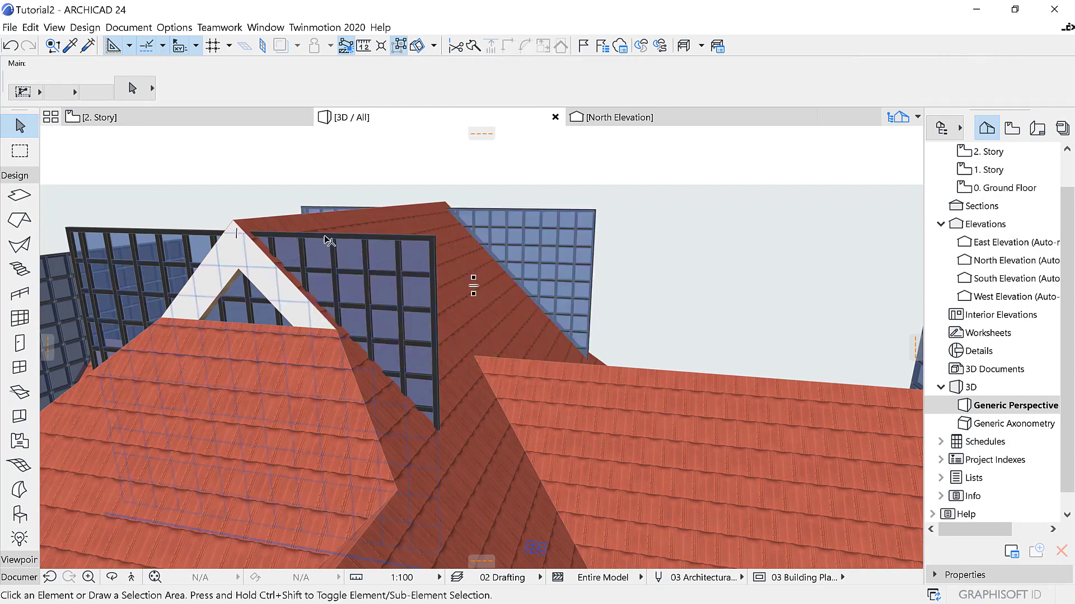
left_click(329, 240)
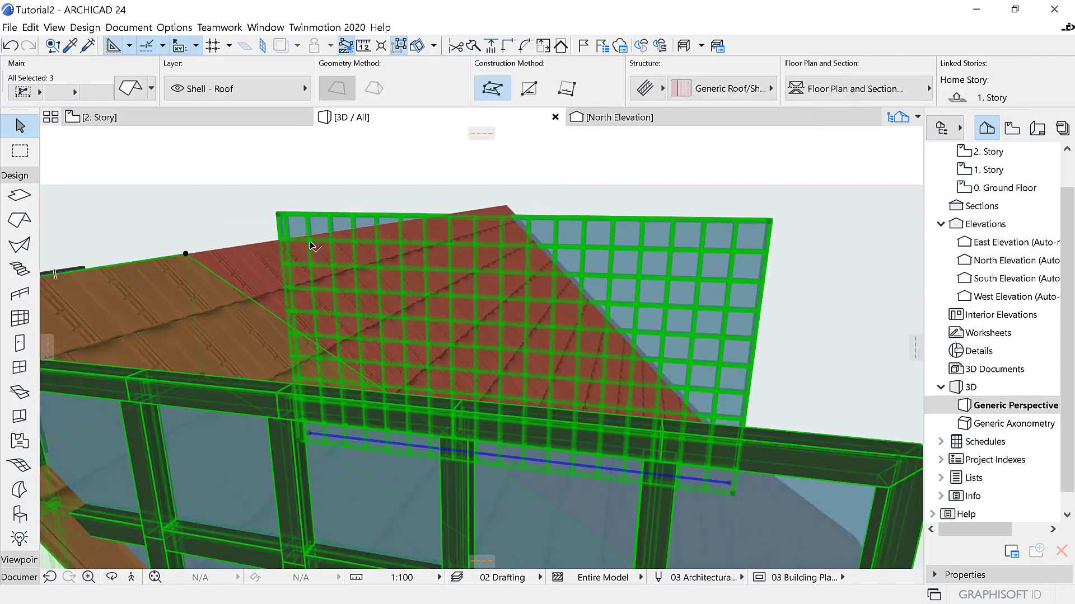
mouse_move(259, 252)
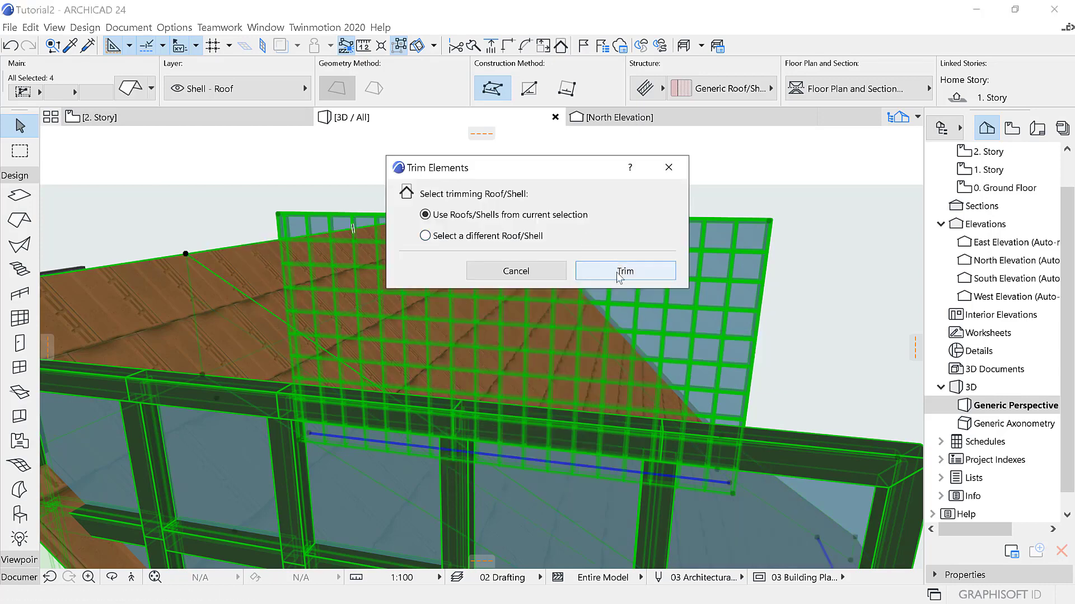
left_click(624, 271)
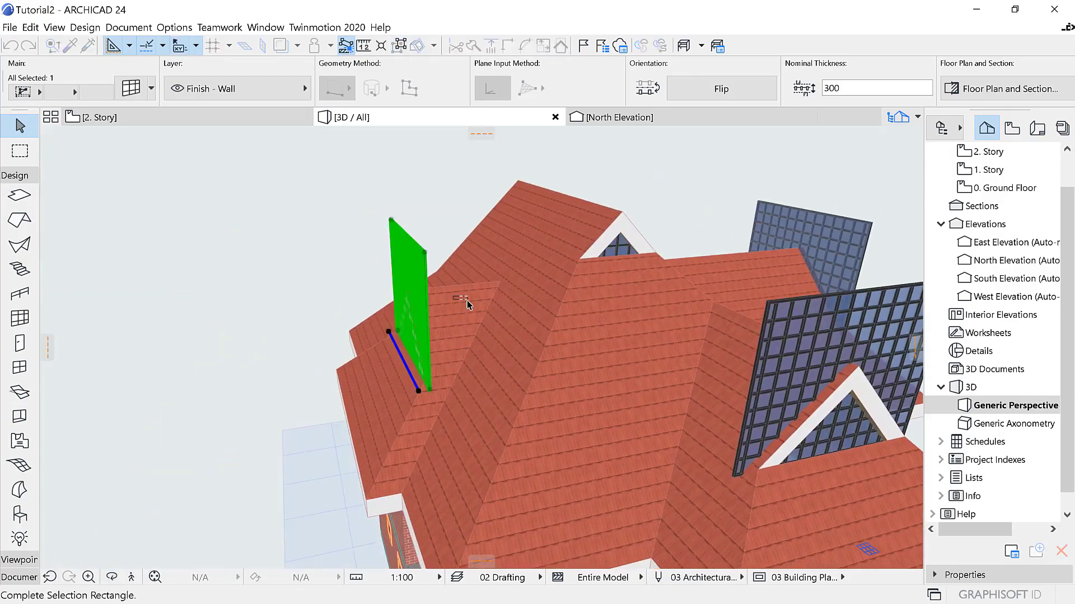
Trim the other gable curtain walls, including the large front one, to the roof.
left_click(466, 306)
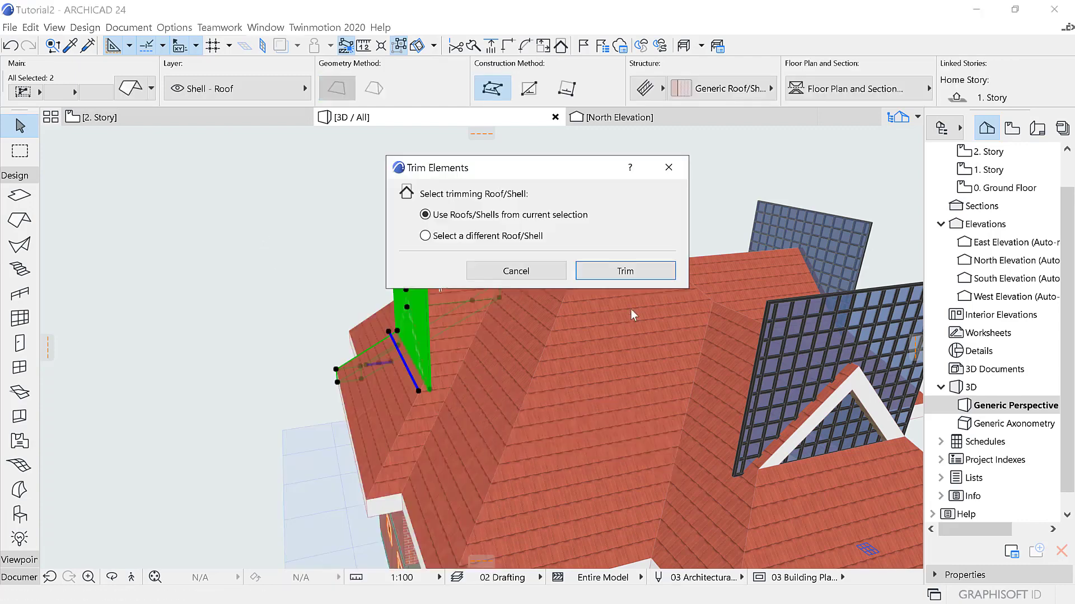
left_click(623, 271)
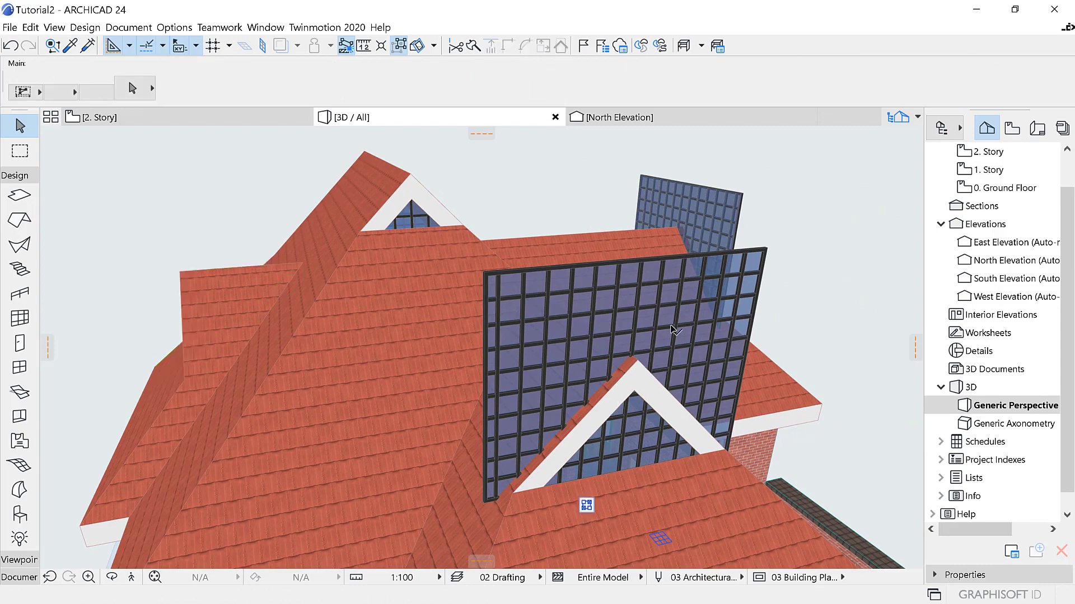
left_click(487, 273)
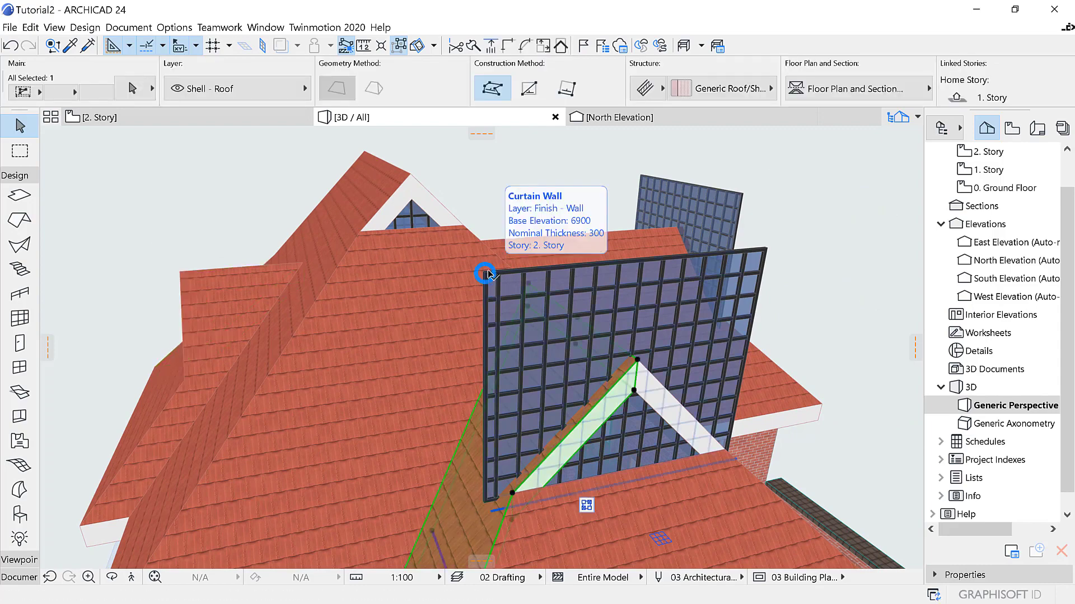
left_click(486, 273)
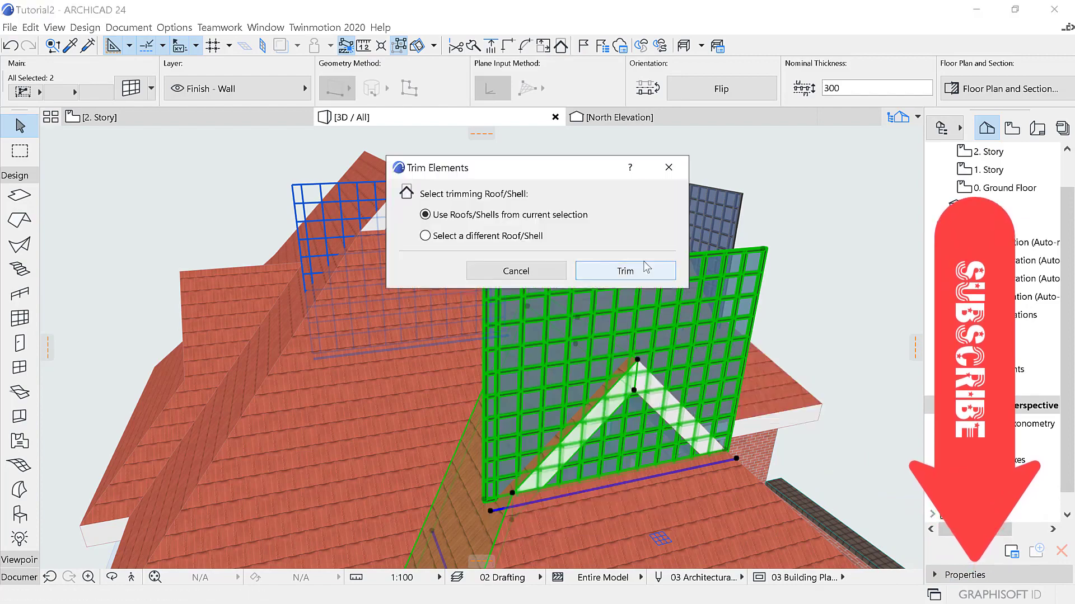
left_click(623, 271)
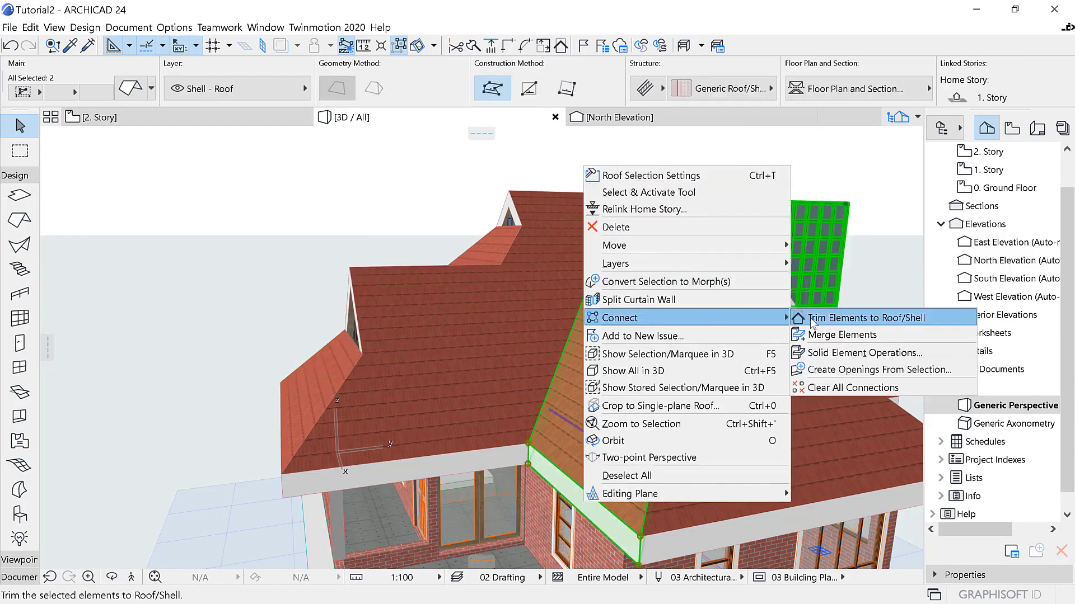
left_click(859, 318)
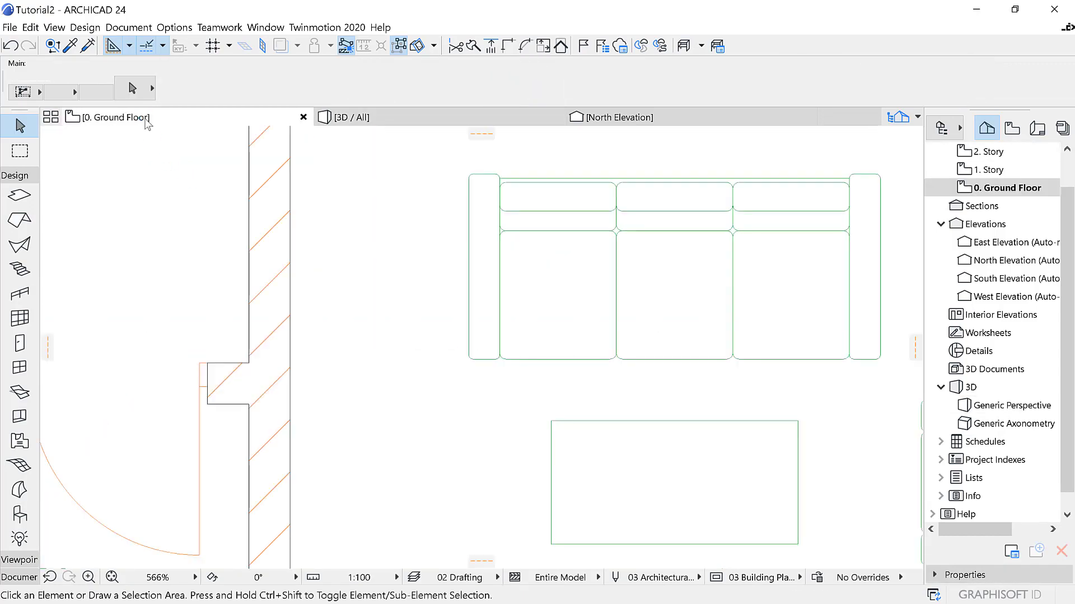
On the 1. Story plan, draw a helper line and move the roof corner to its new position.
double_click(988, 169)
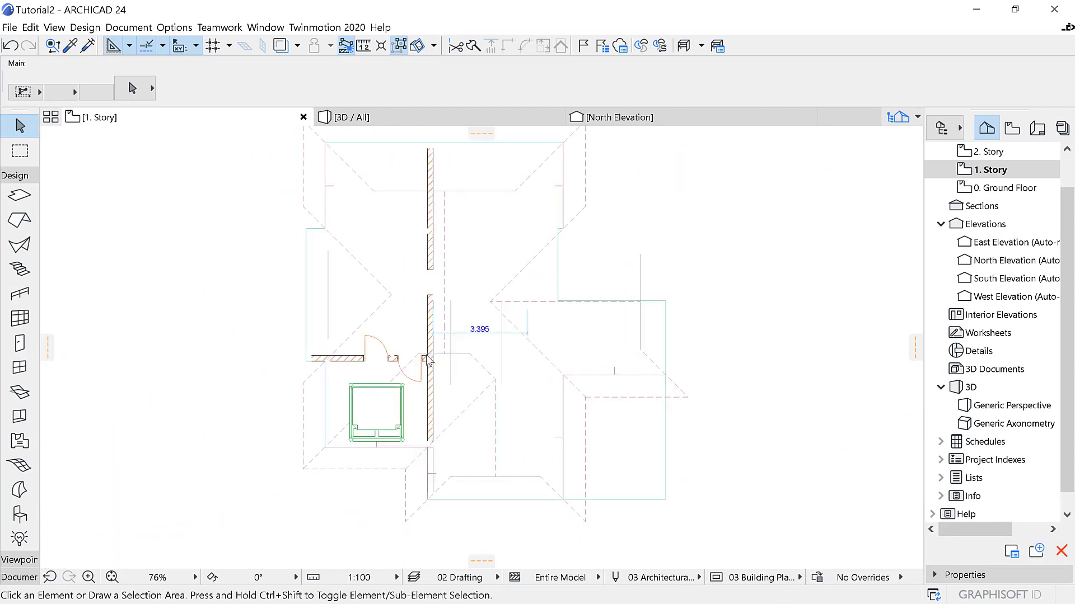
scroll("up", 3)
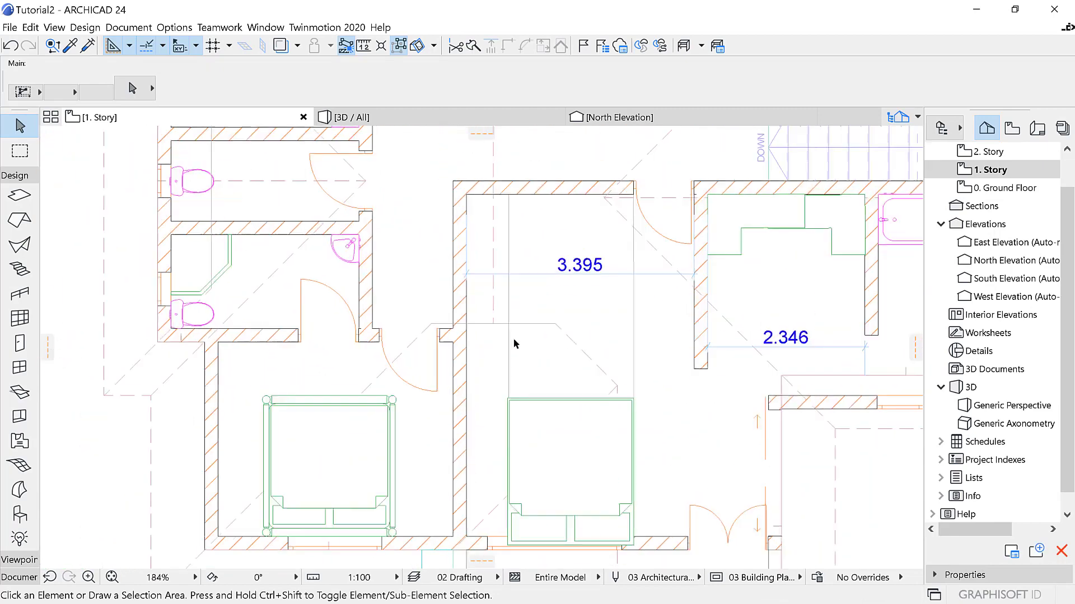
scroll("up", 3)
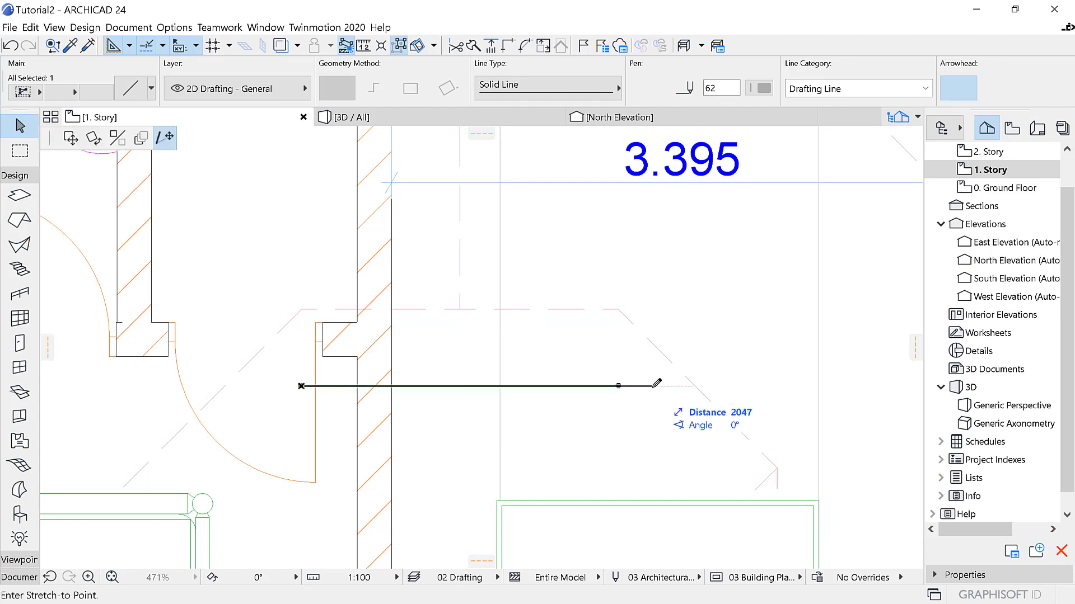
left_click(694, 385)
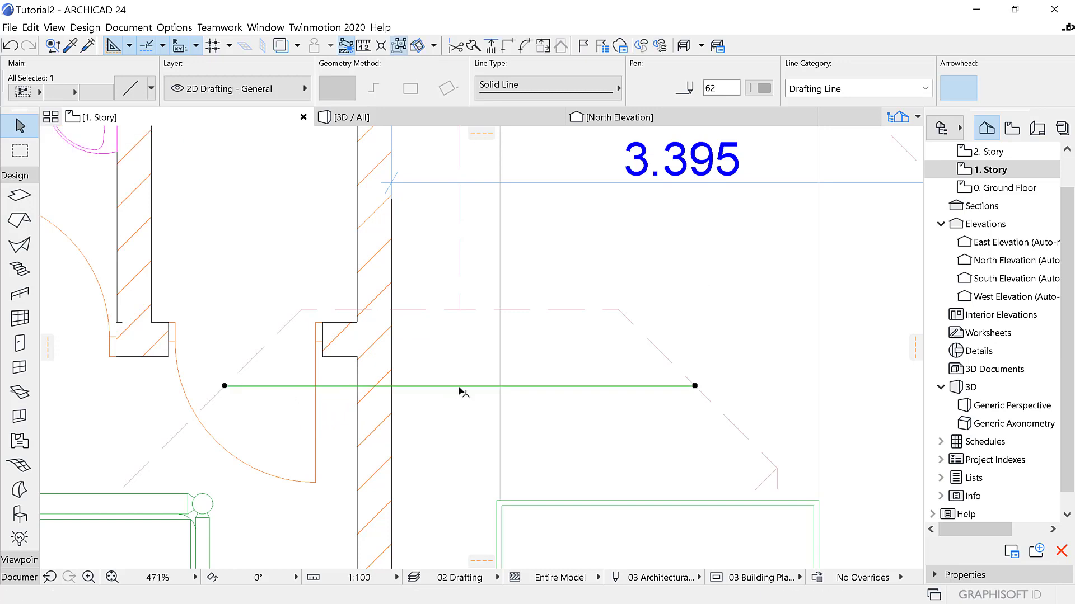
mouse_move(461, 406)
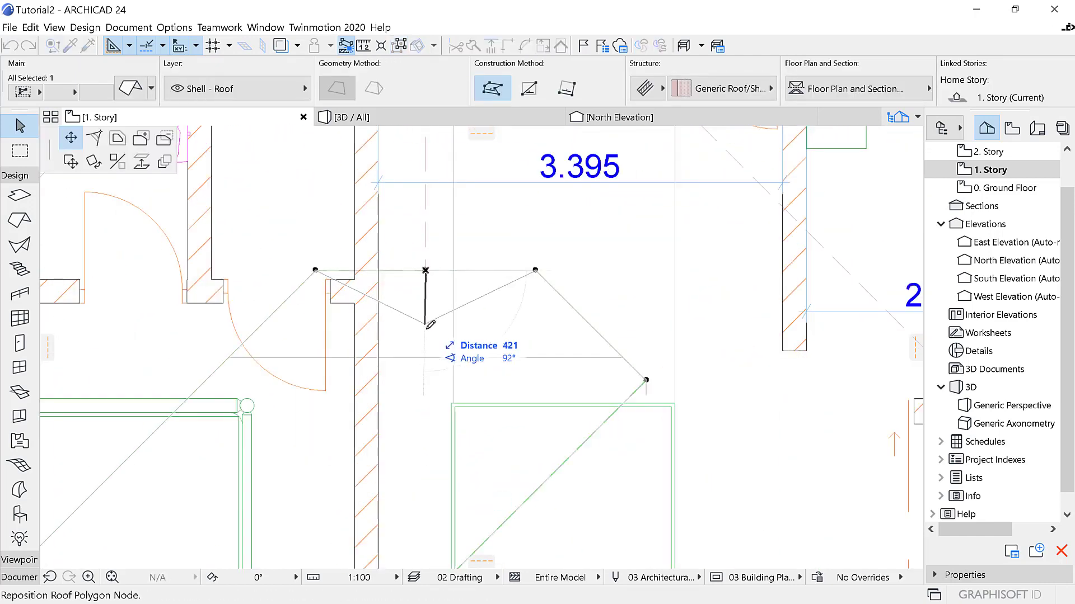
scroll("up", 3)
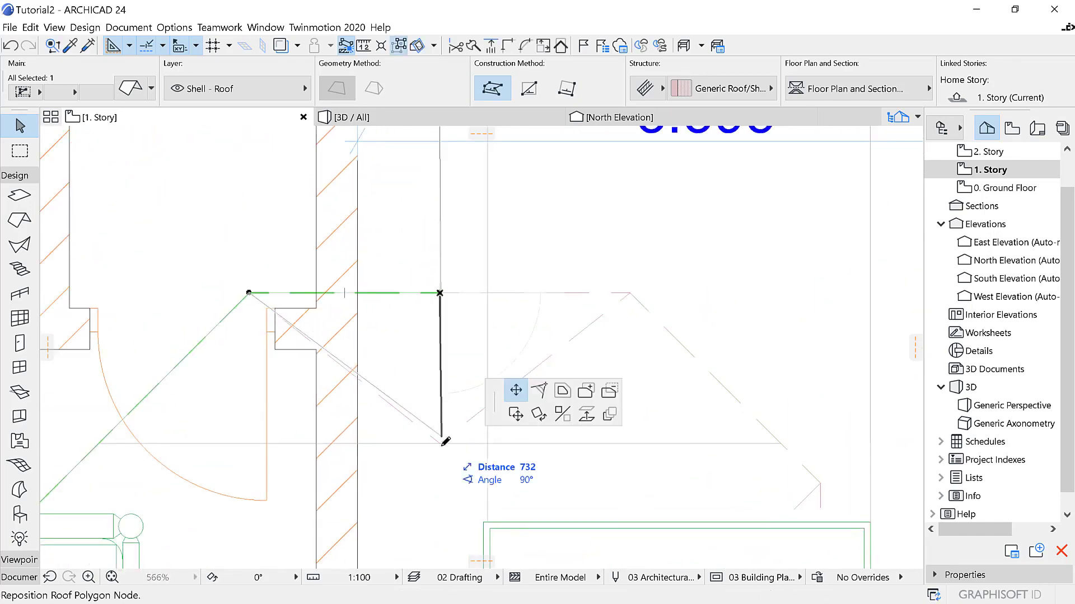
left_click(439, 294)
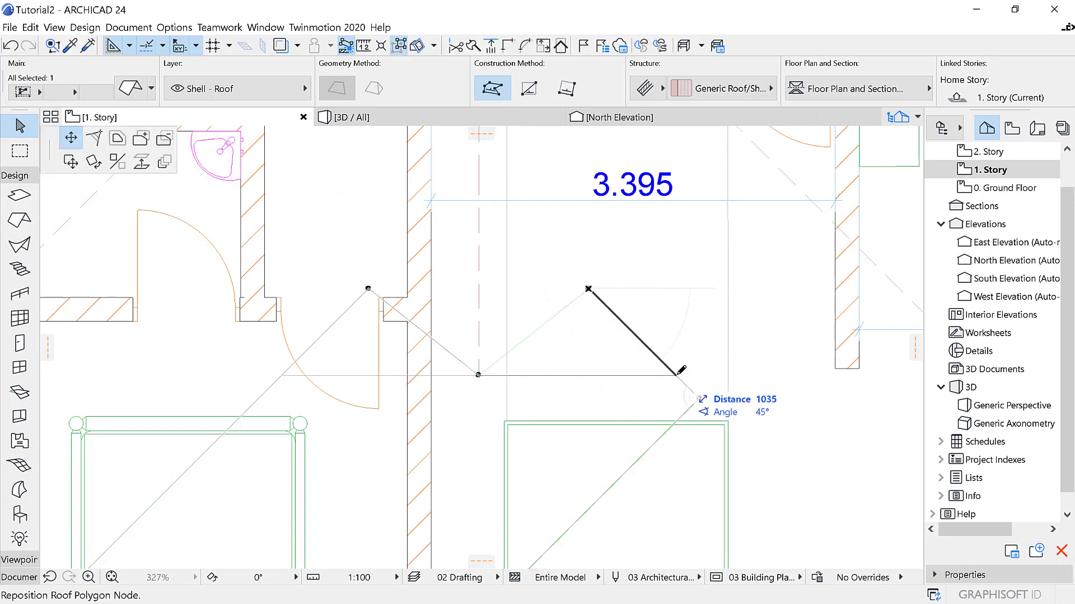
mouse_move(278, 370)
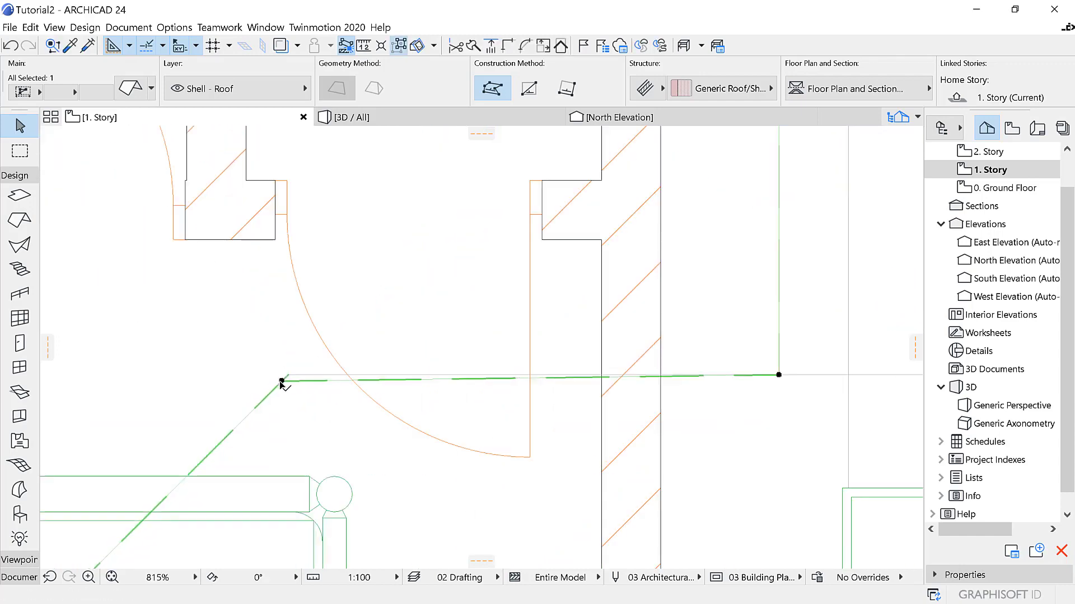
Check the glazed gables in 3D, select the 2. Story curtain wall, then select the right-hand roof in 3D.
double_click(1014, 405)
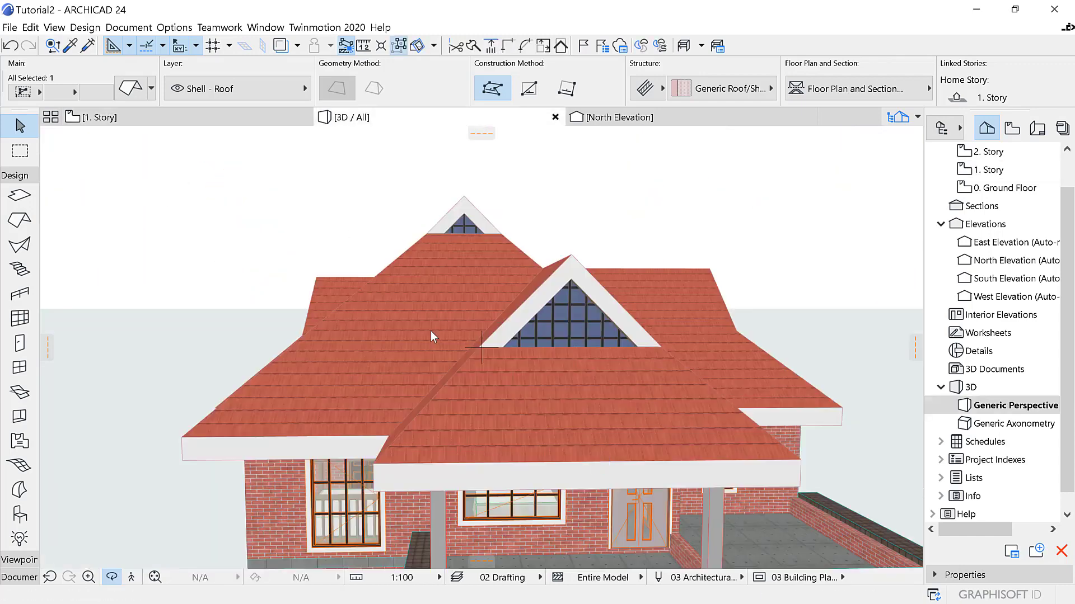
mouse_move(461, 247)
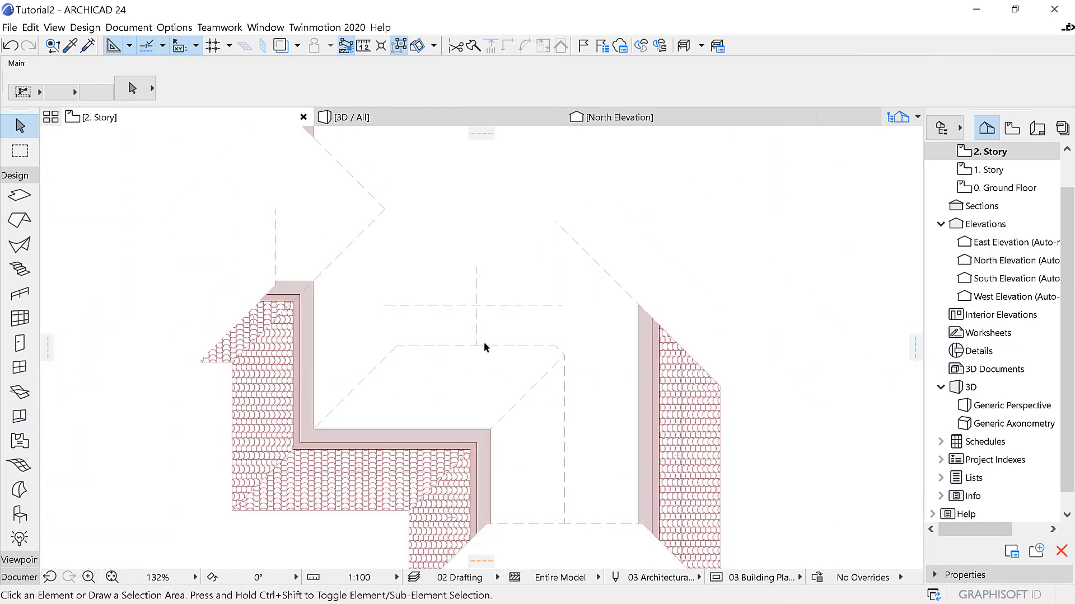
left_click(473, 305)
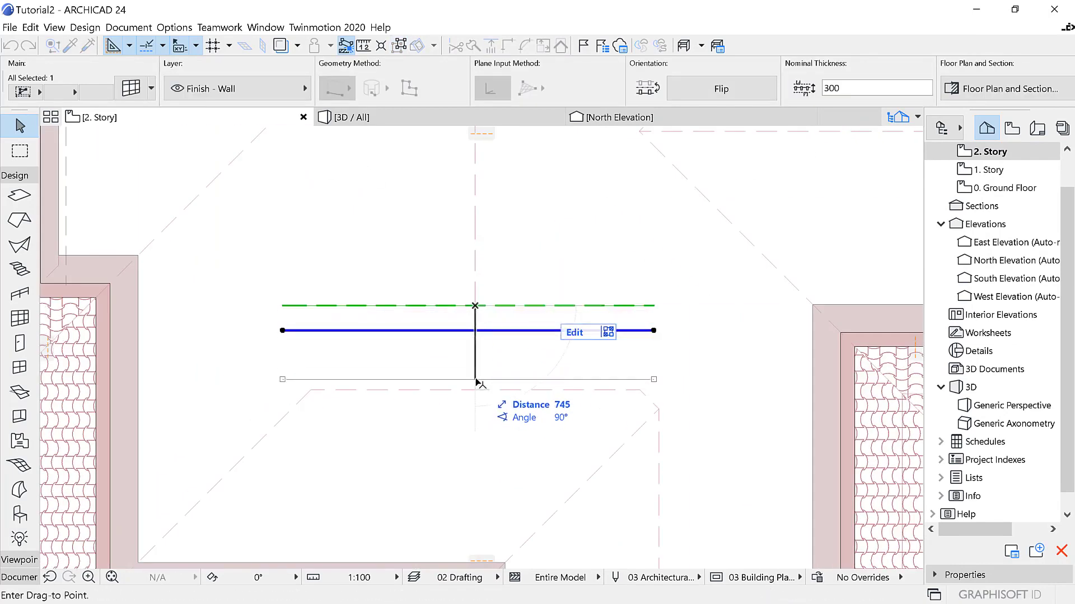
double_click(1014, 406)
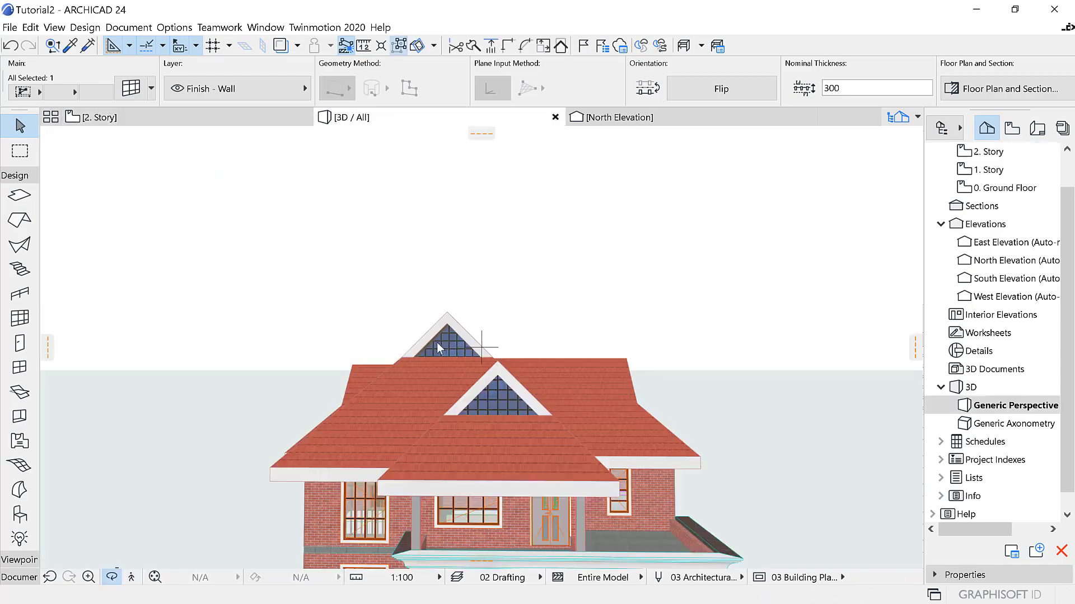
left_click(617, 411)
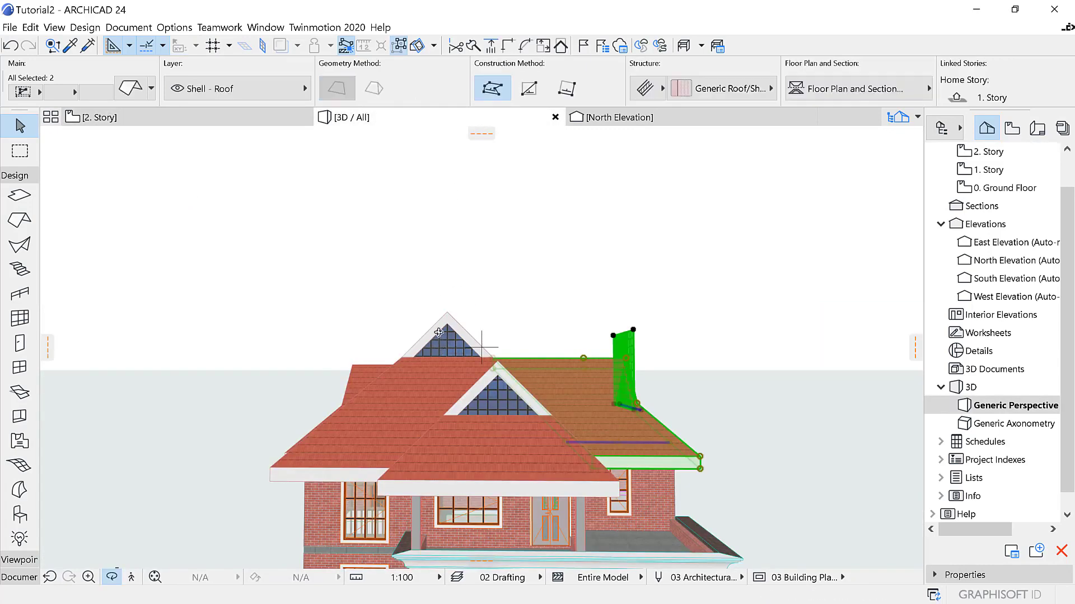